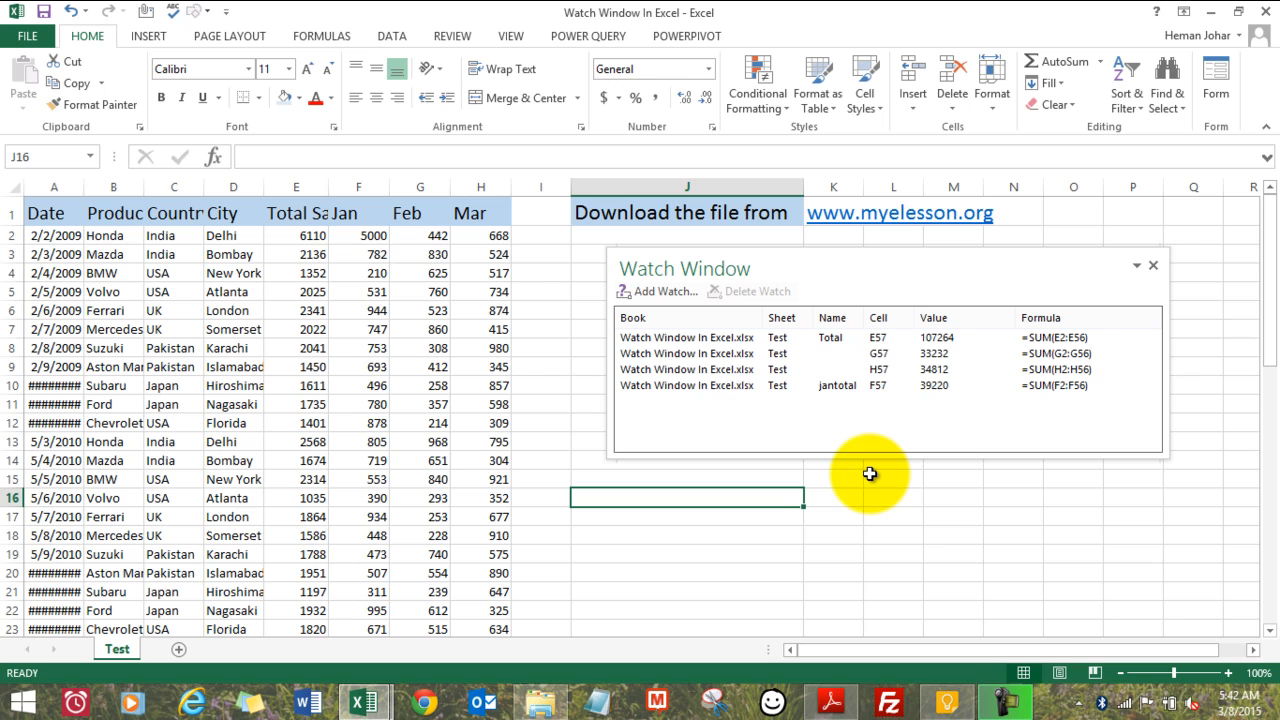
mouse_move(875, 273)
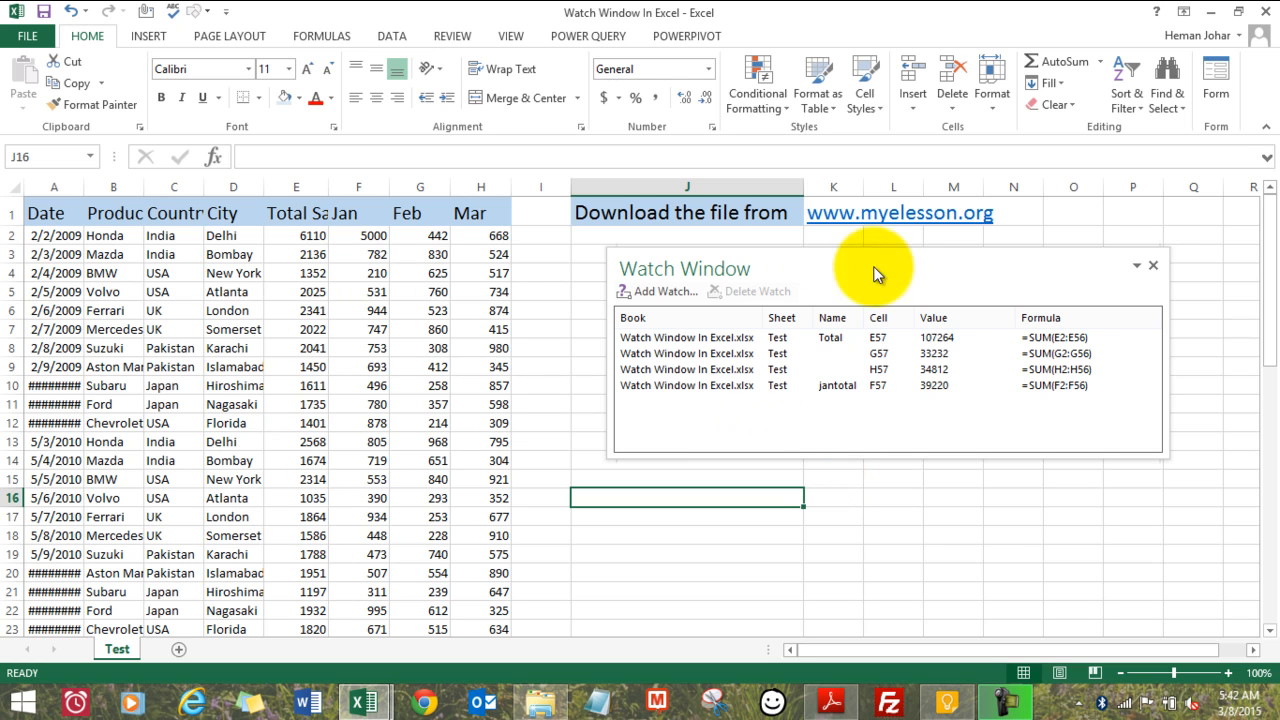
mouse_move(850, 410)
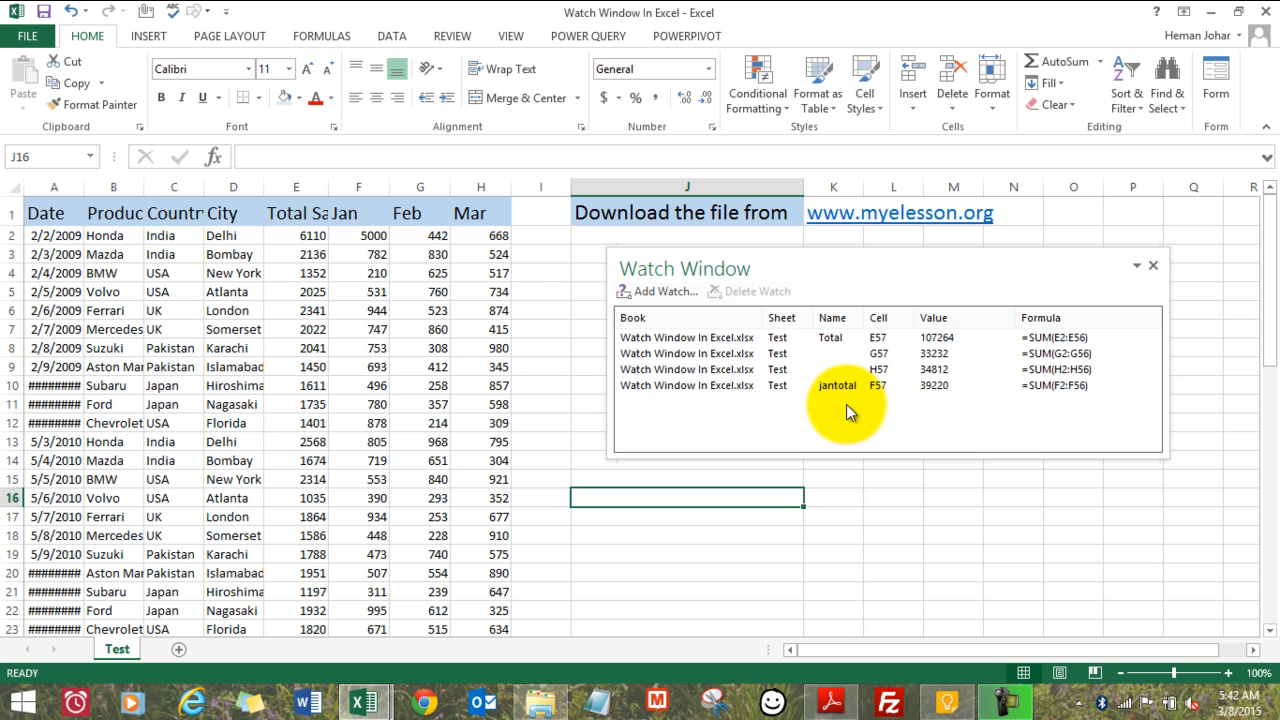
mouse_move(805, 415)
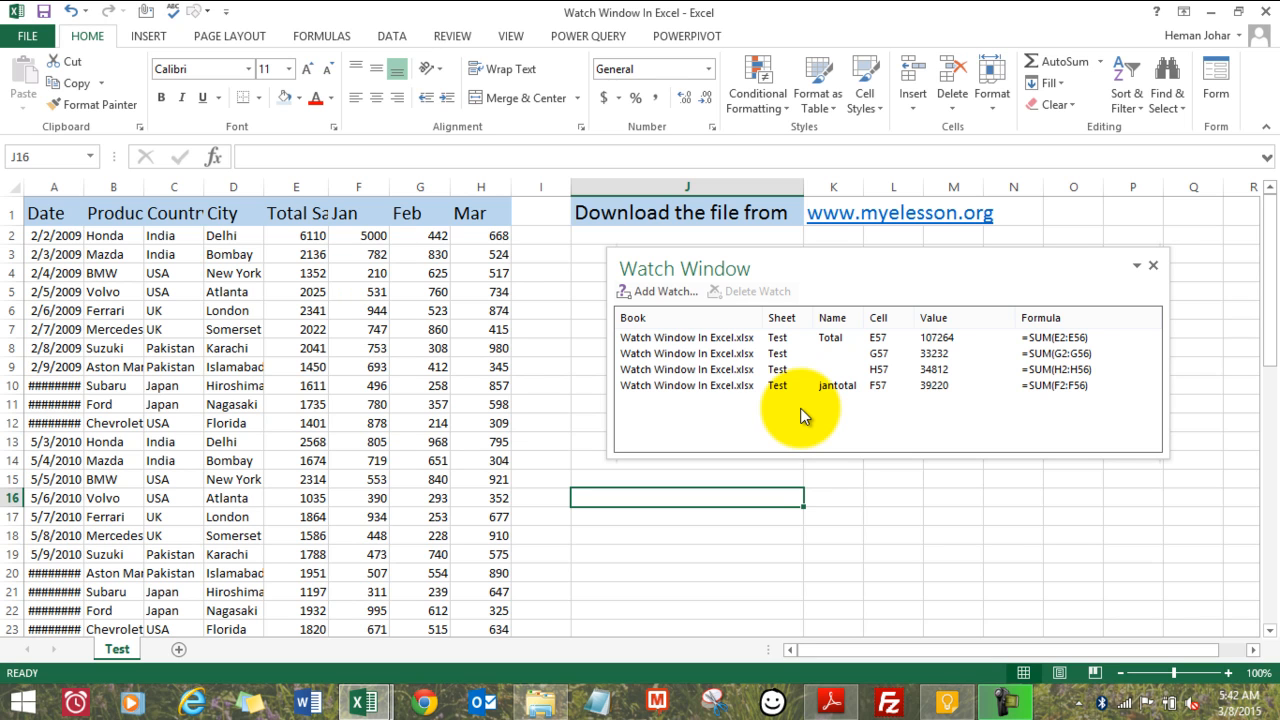
mouse_move(575, 417)
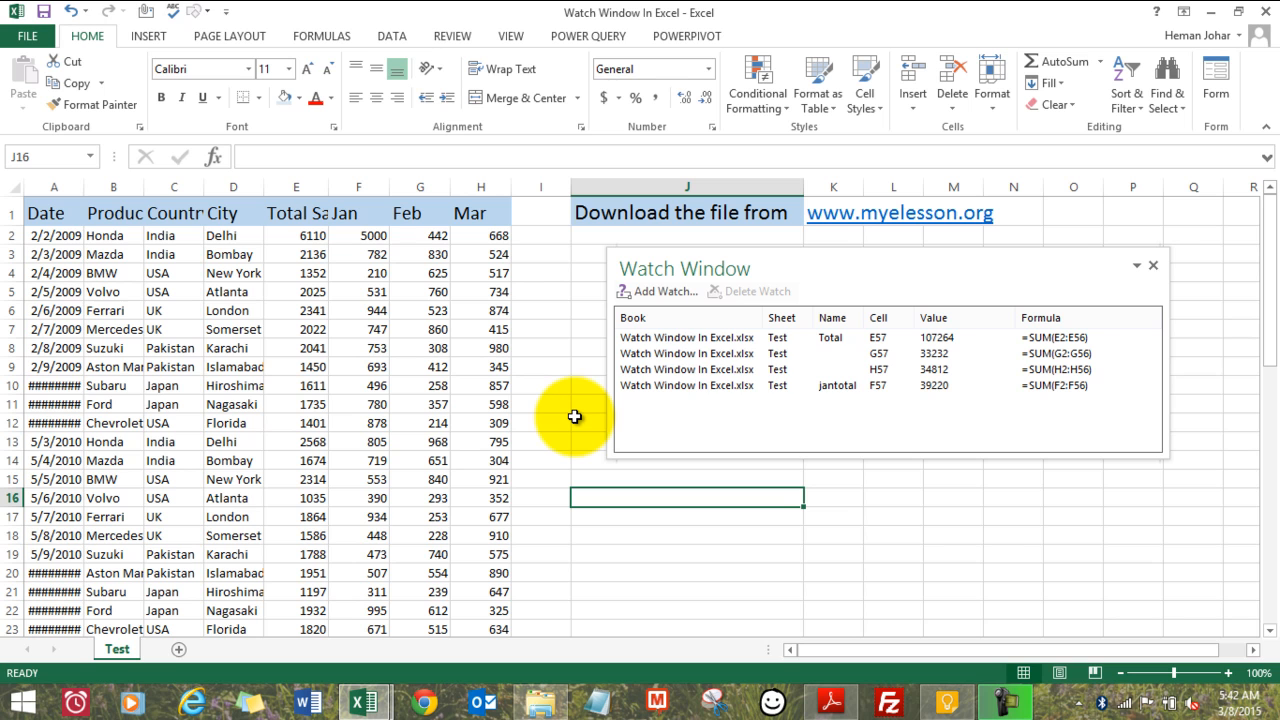
mouse_move(785, 385)
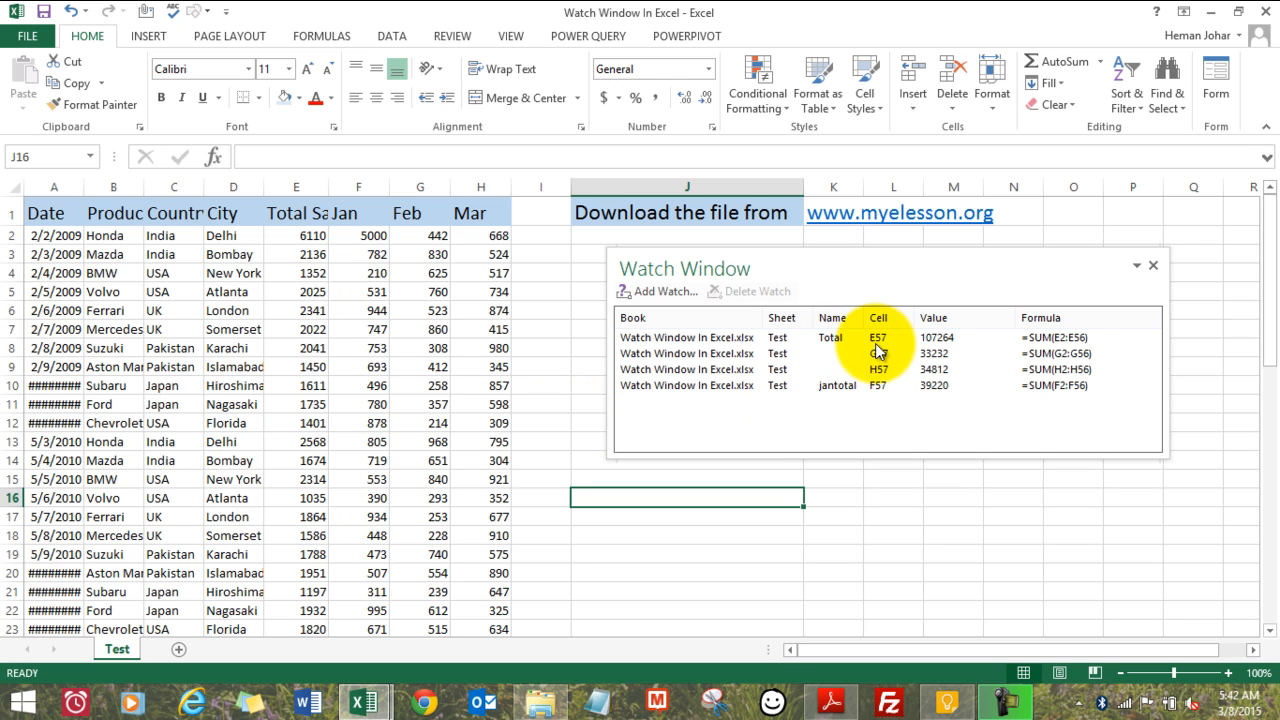
mouse_move(880, 345)
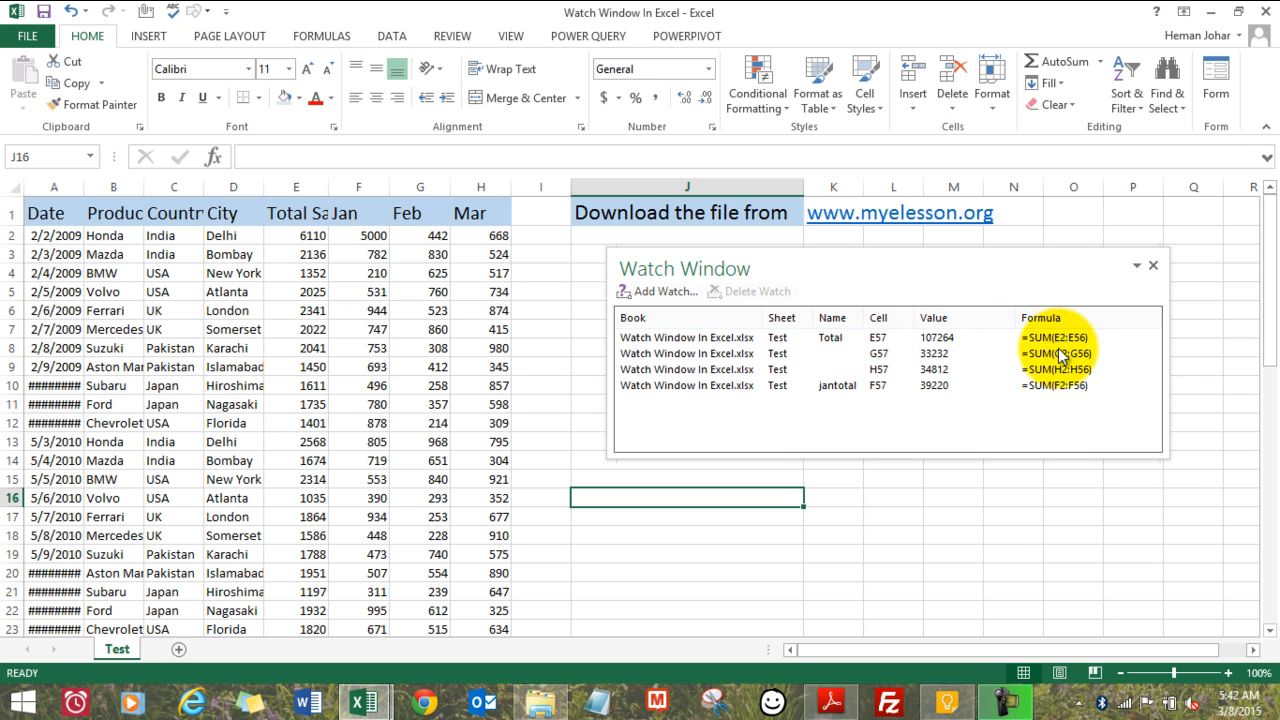
mouse_move(305, 363)
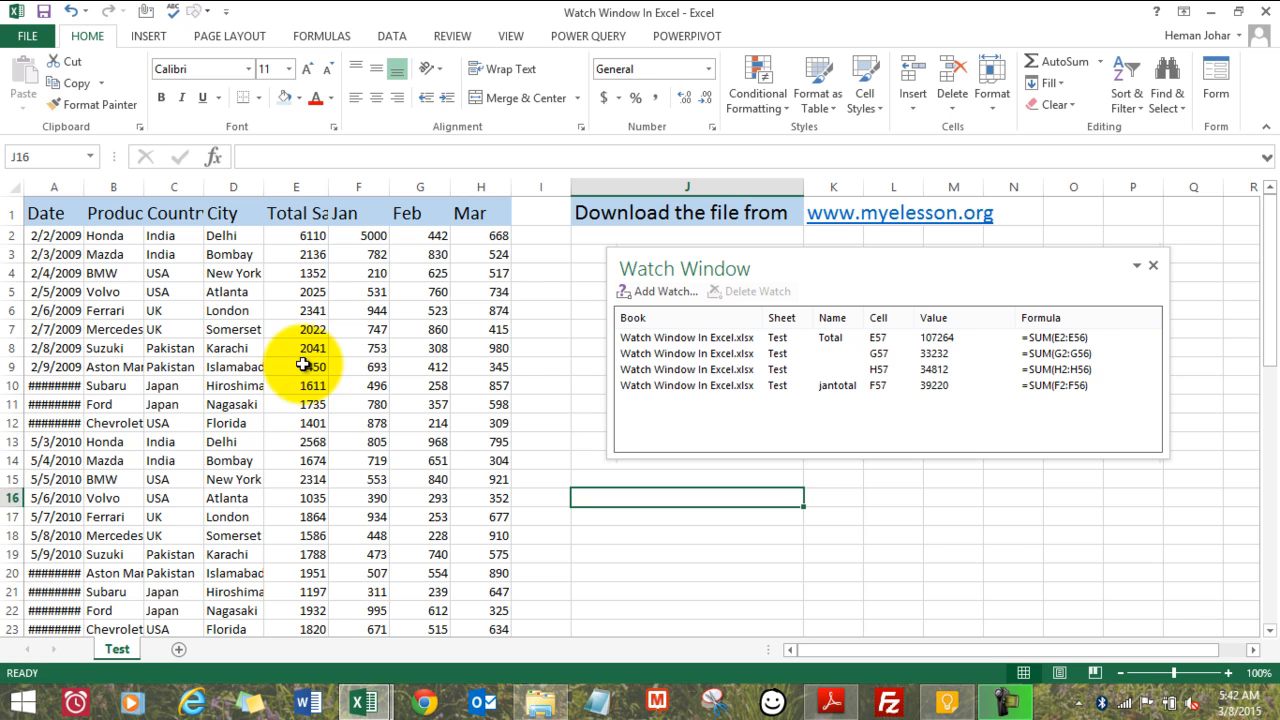
- Select a Total Sales cell in column E and scroll down to the row 57 totals (E57 = 107264)
click(296, 348)
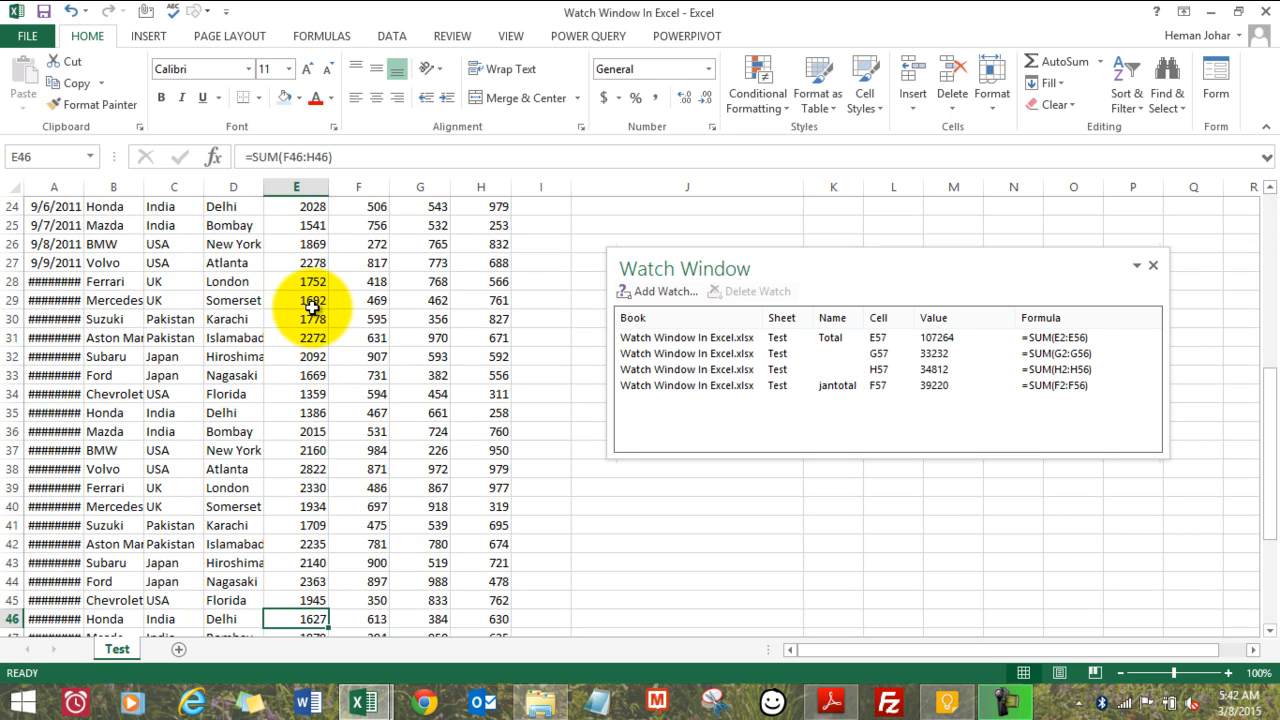
mouse_move(670, 210)
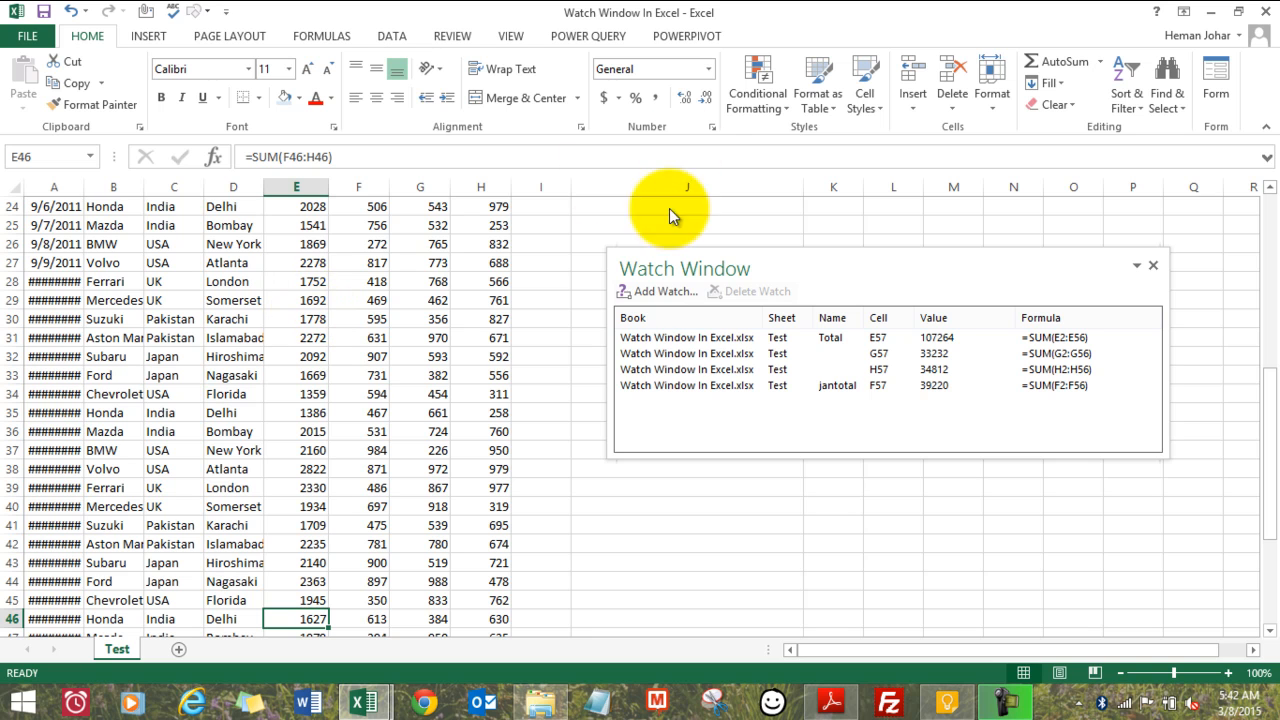
scroll(down, 3)
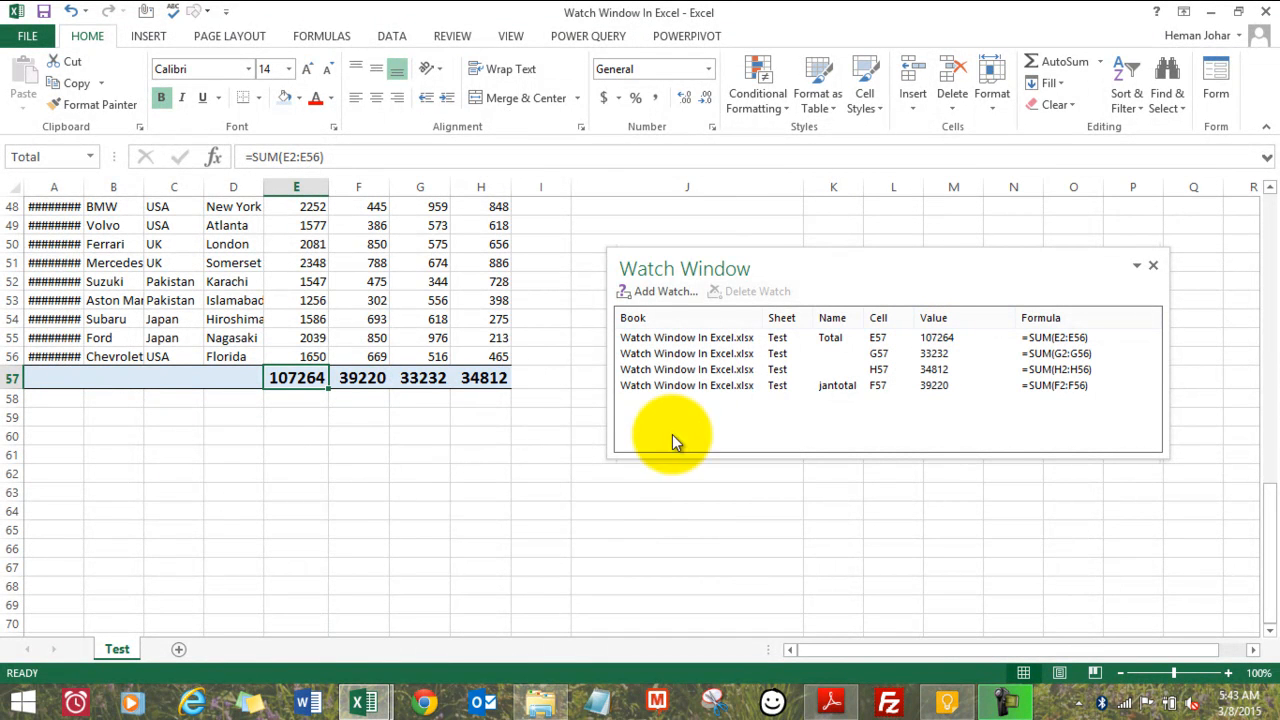
mouse_move(767, 518)
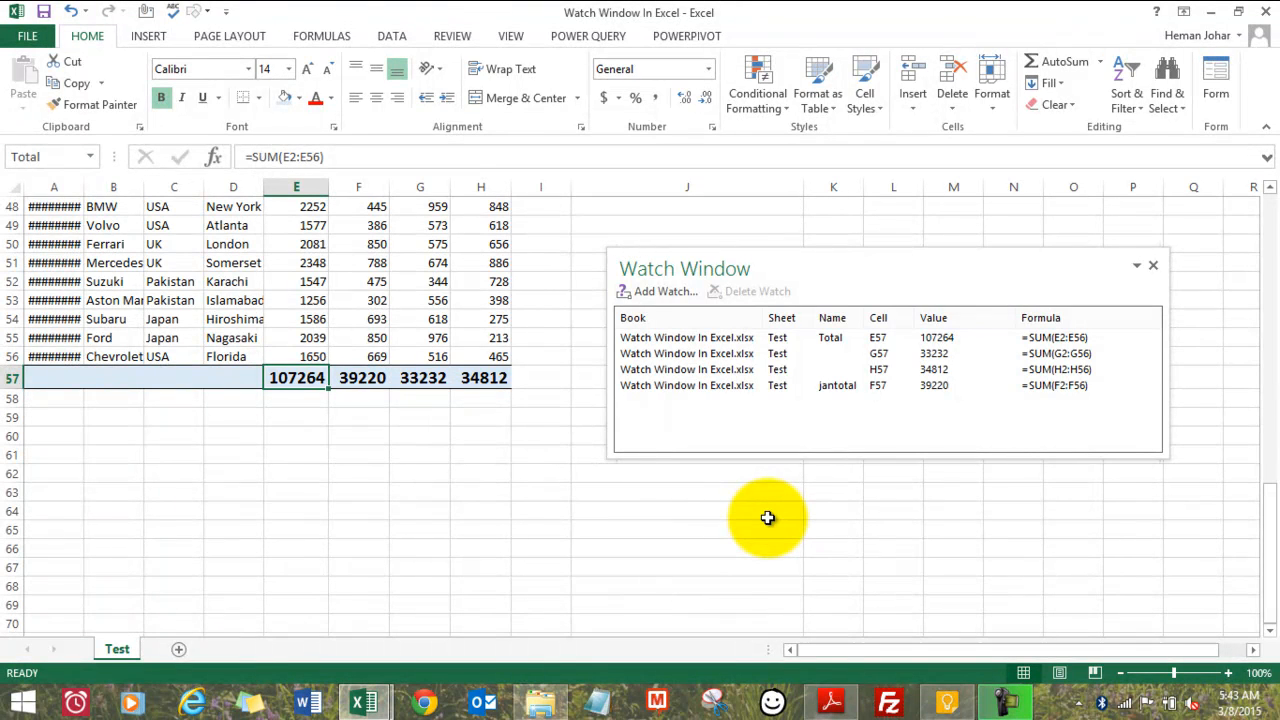
mouse_move(1025, 410)
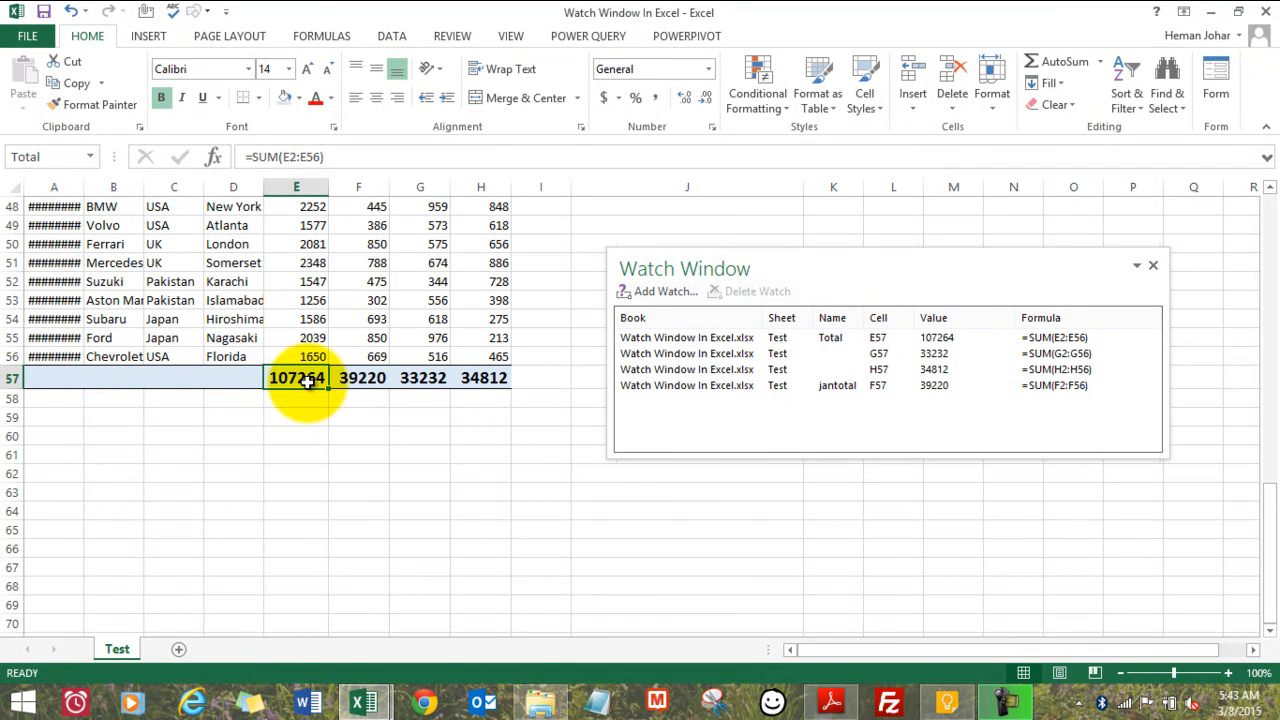
mouse_move(558, 335)
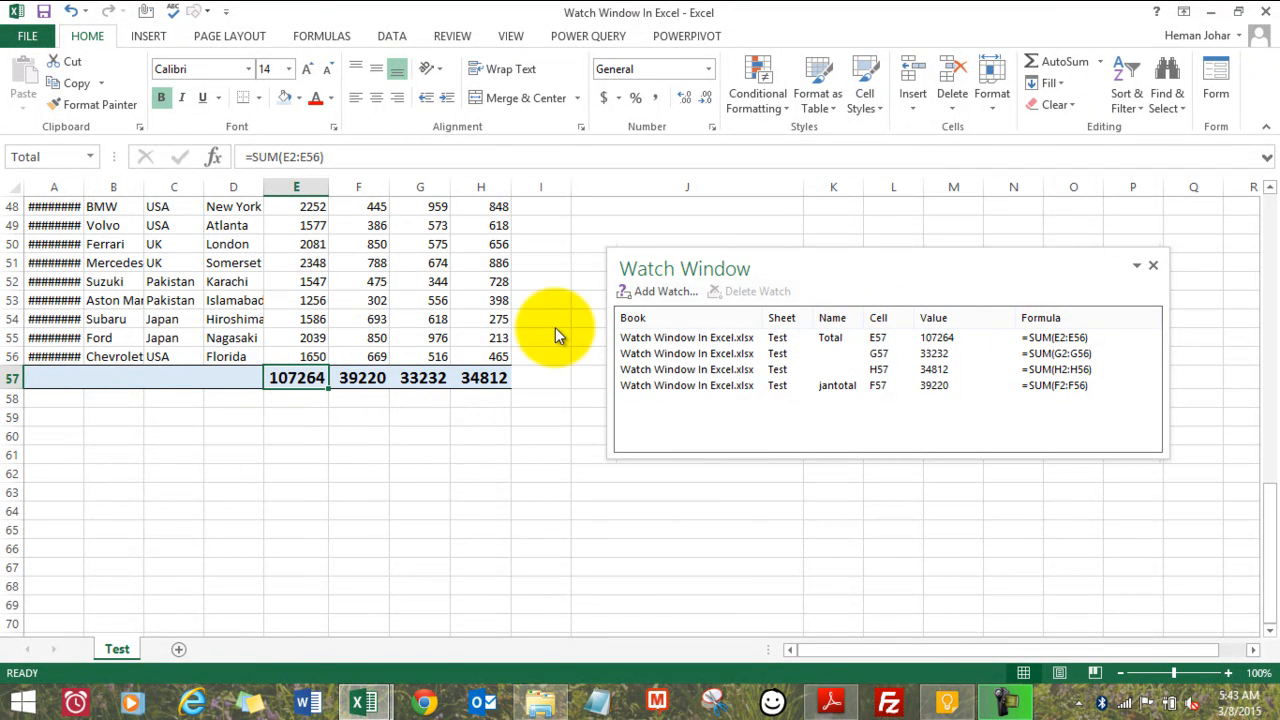
mouse_move(423, 555)
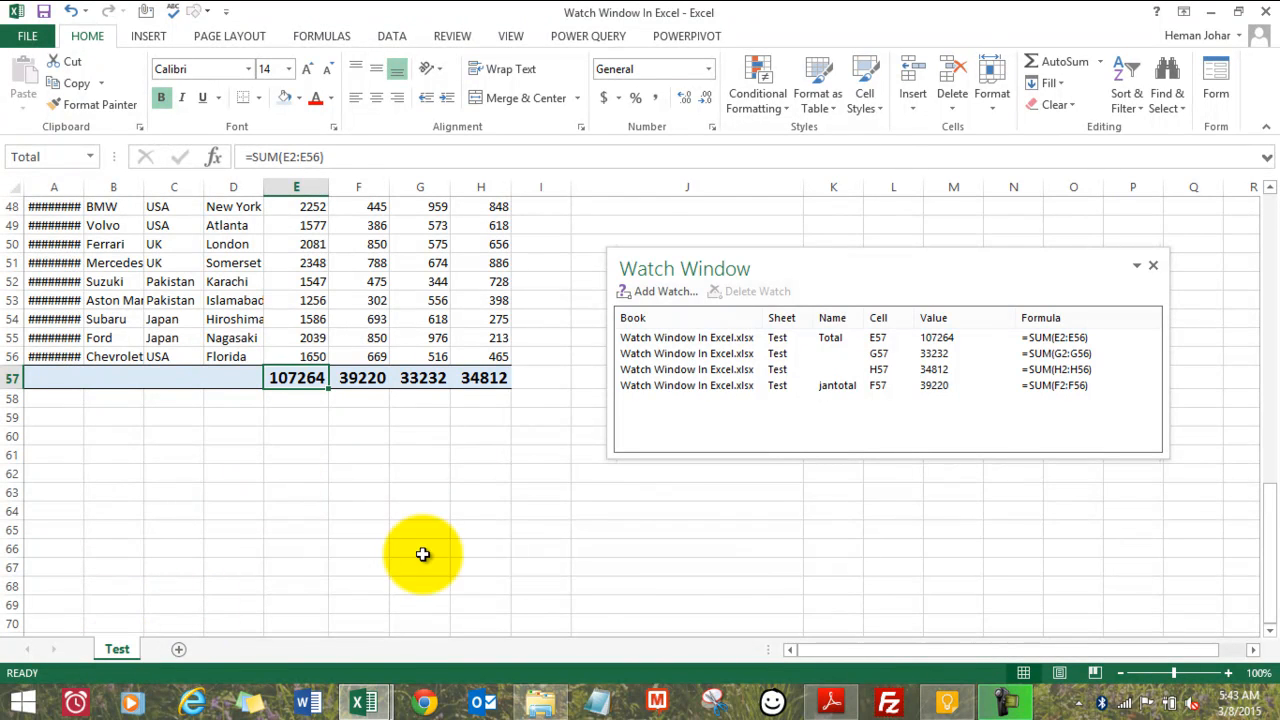
mouse_move(595, 14)
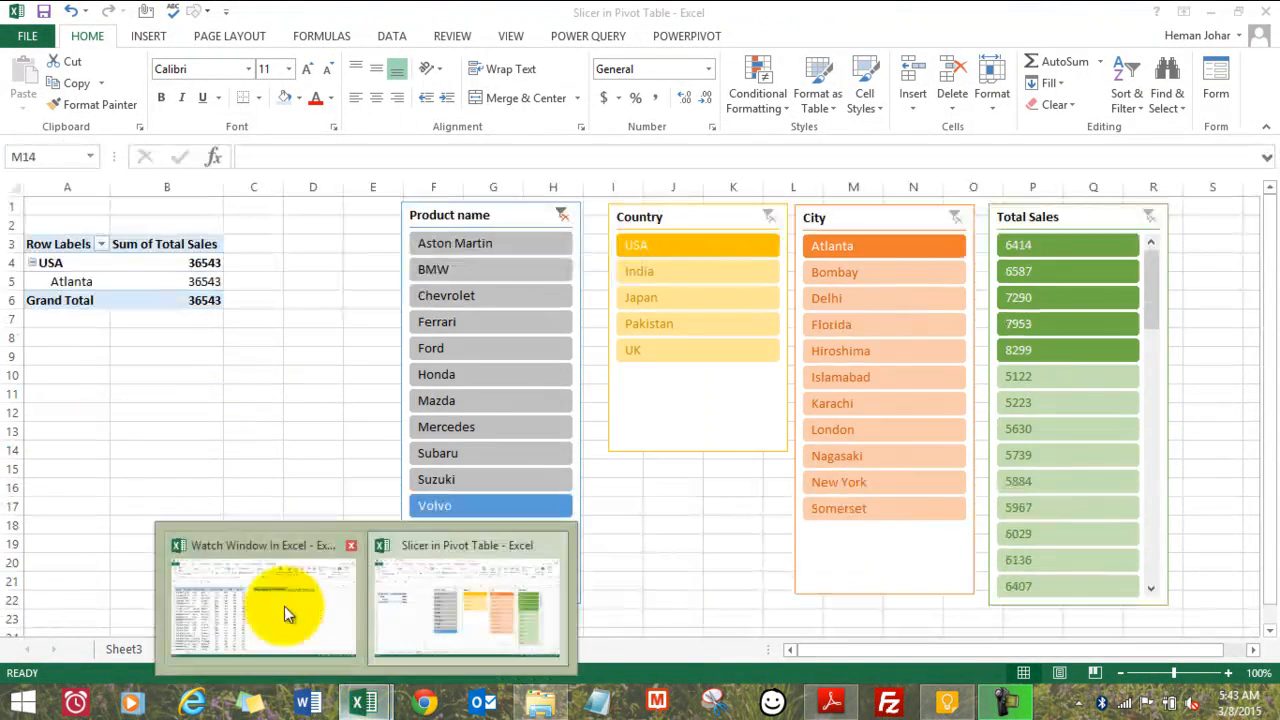
- Switch from the slicer workbook back to the Watch Window In Excel workbook
click(262, 610)
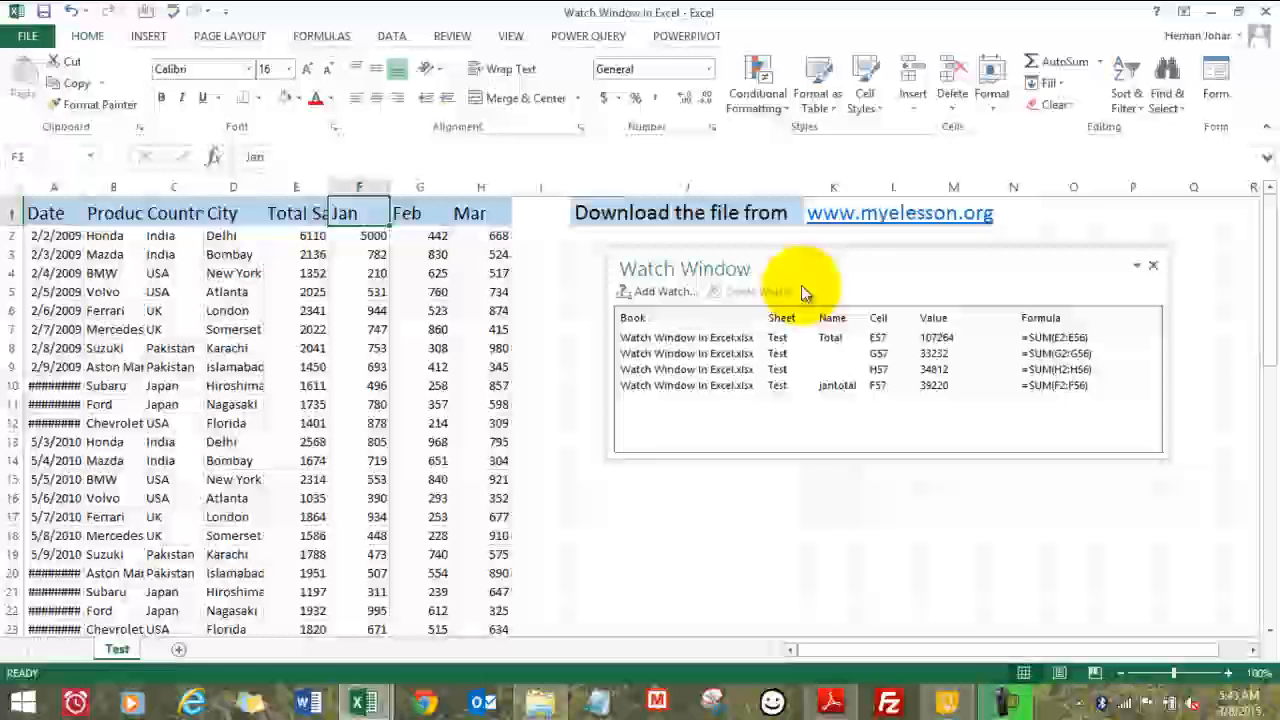
mouse_move(1147, 283)
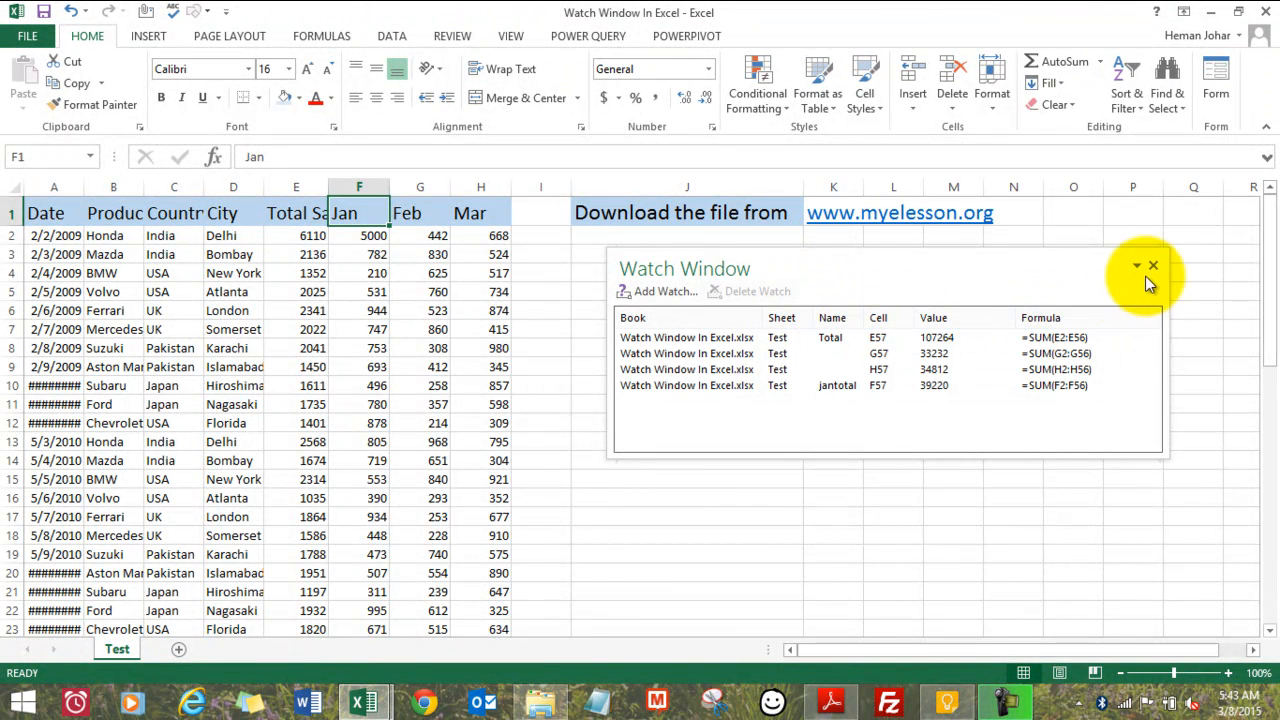
mouse_move(1143, 302)
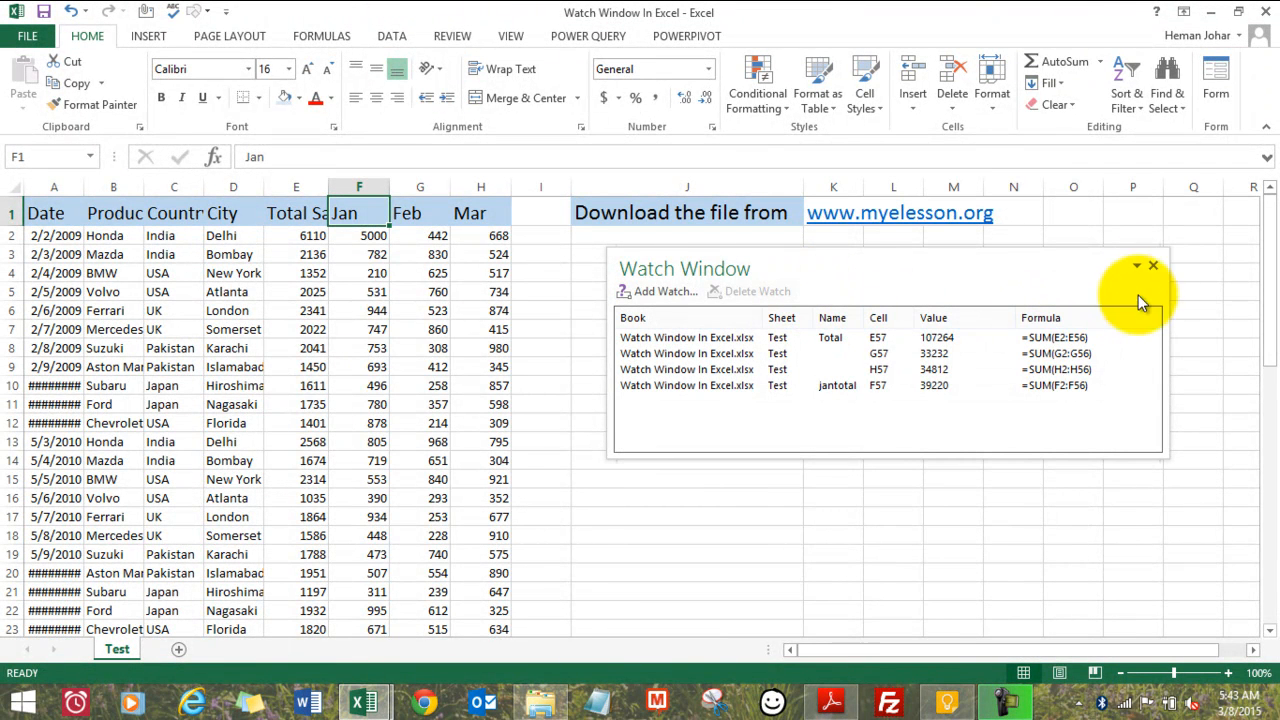
- Close and reopen the Watch Window from the Formulas tab, then select the G57 and H57 watches
click(1153, 265)
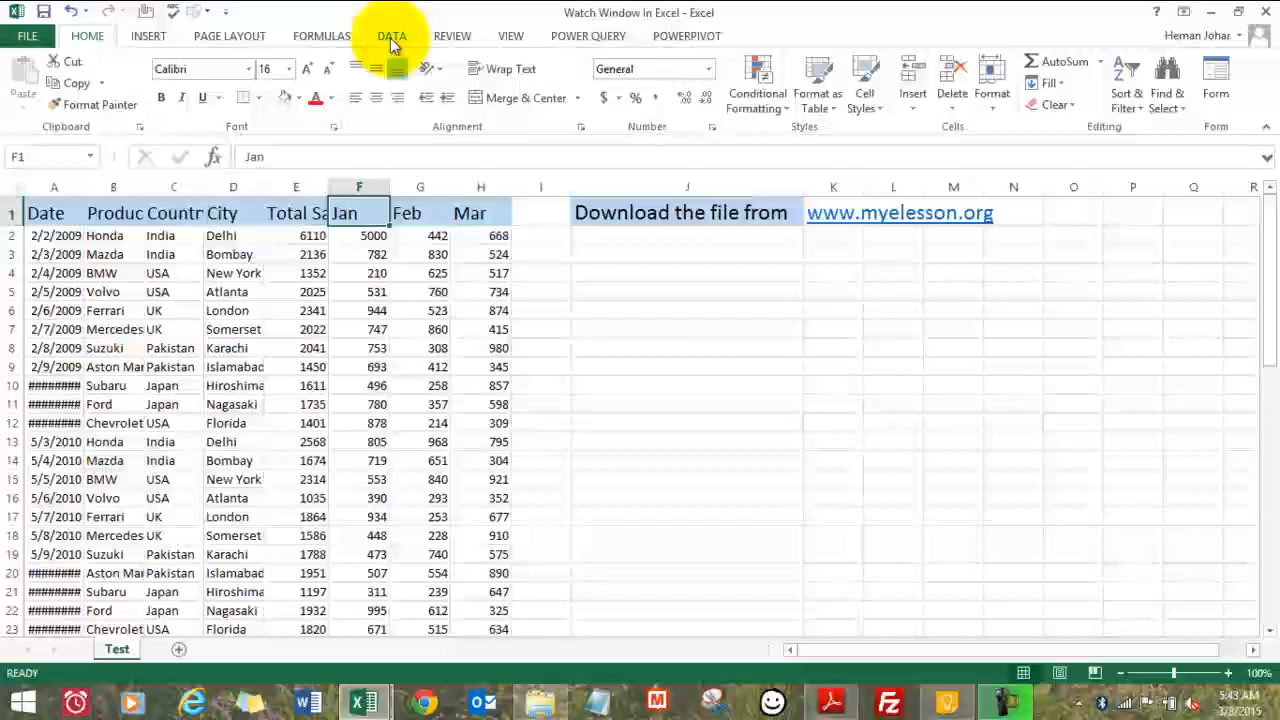
click(321, 36)
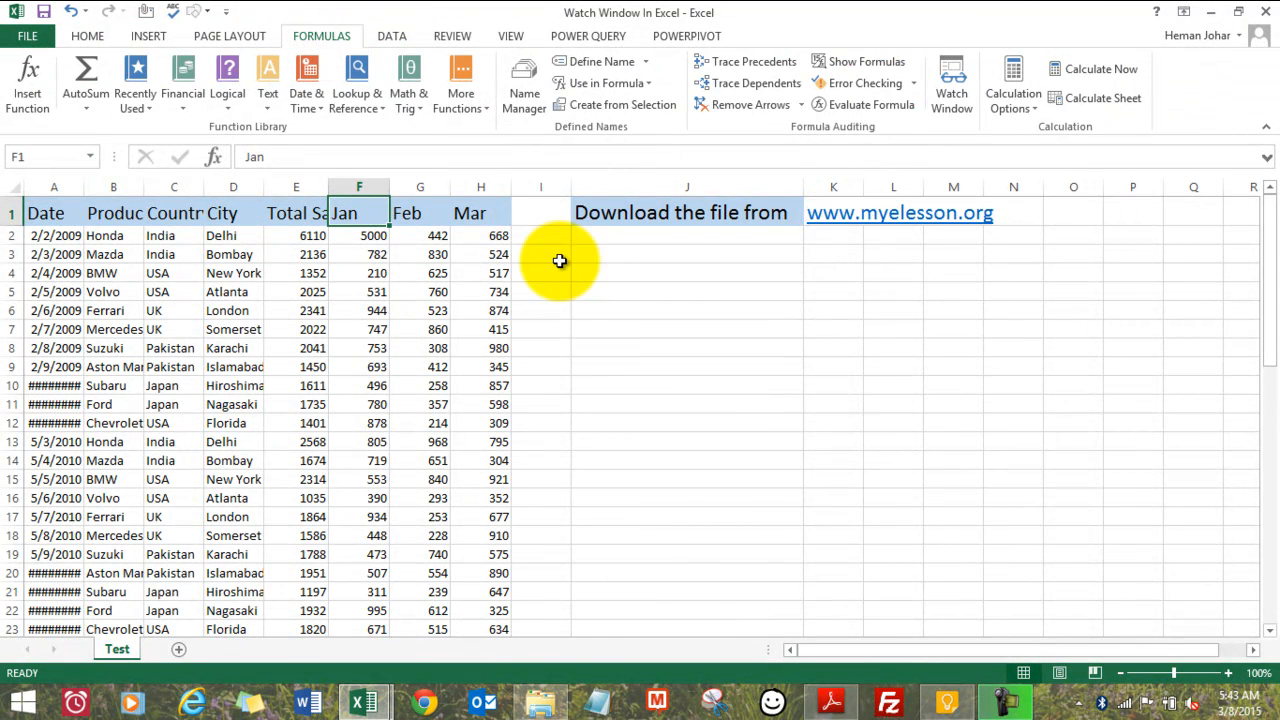
mouse_move(951, 85)
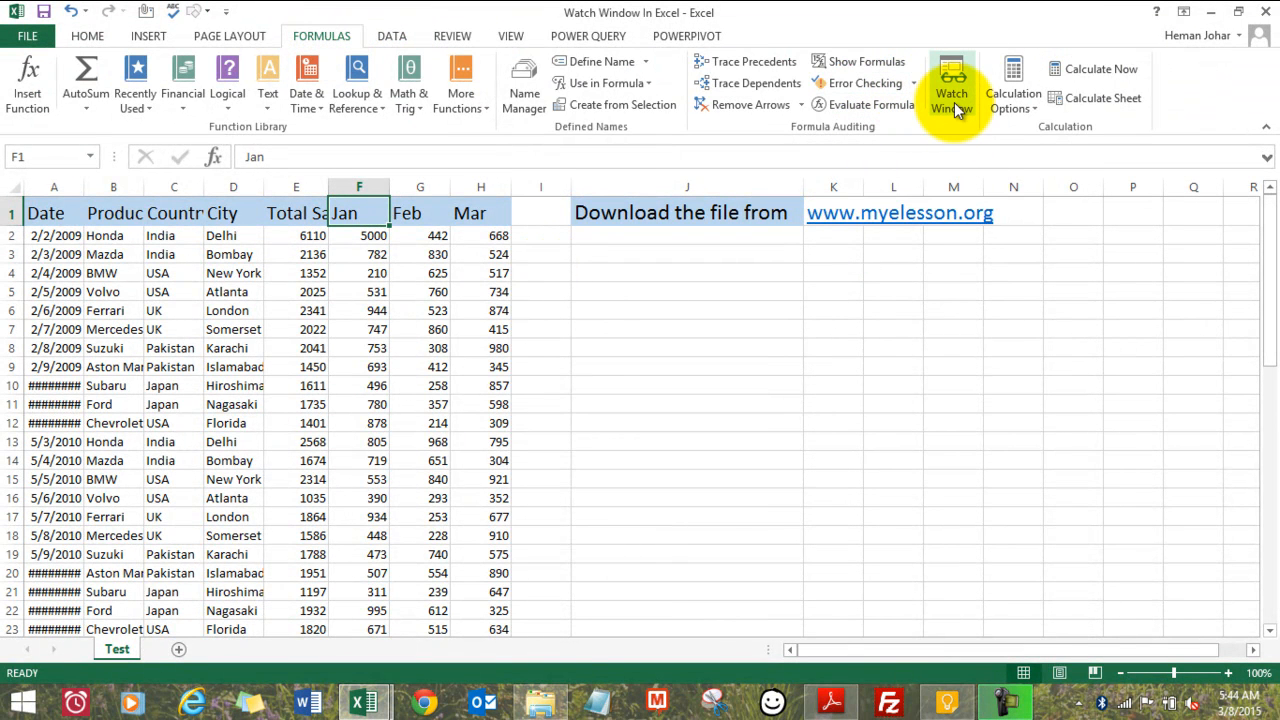
click(951, 85)
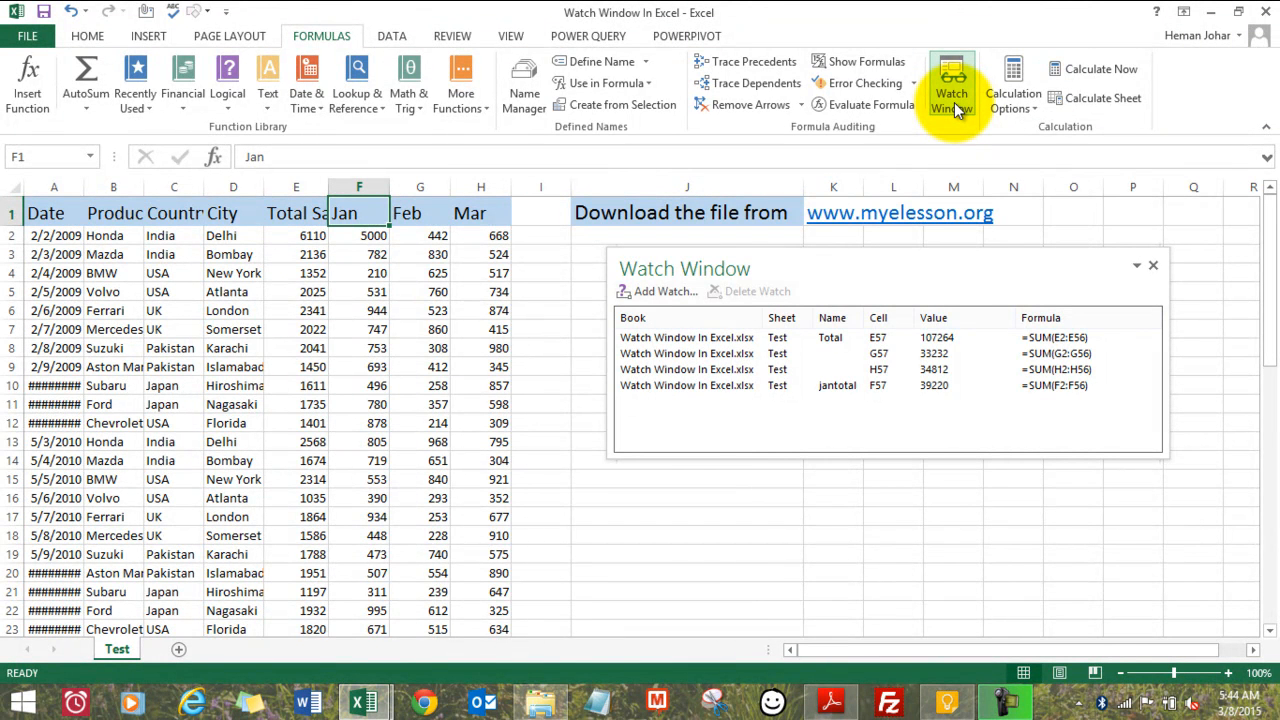
mouse_move(618, 385)
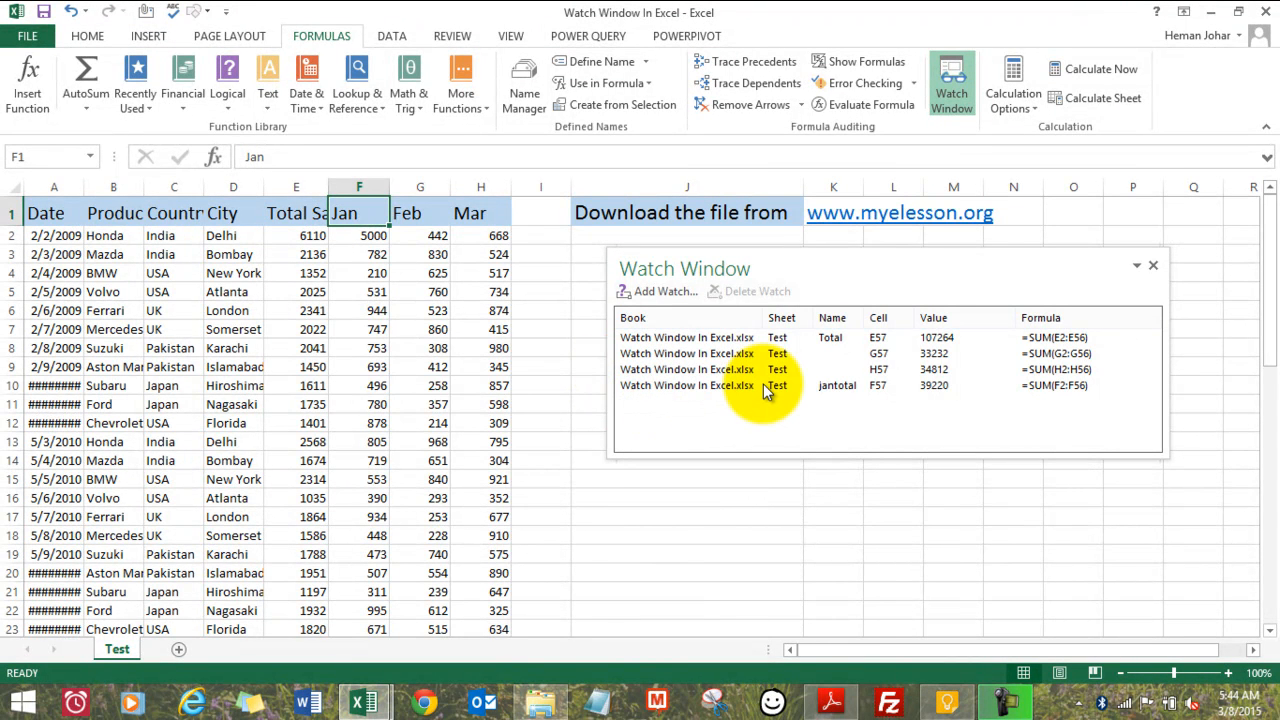
click(687, 353)
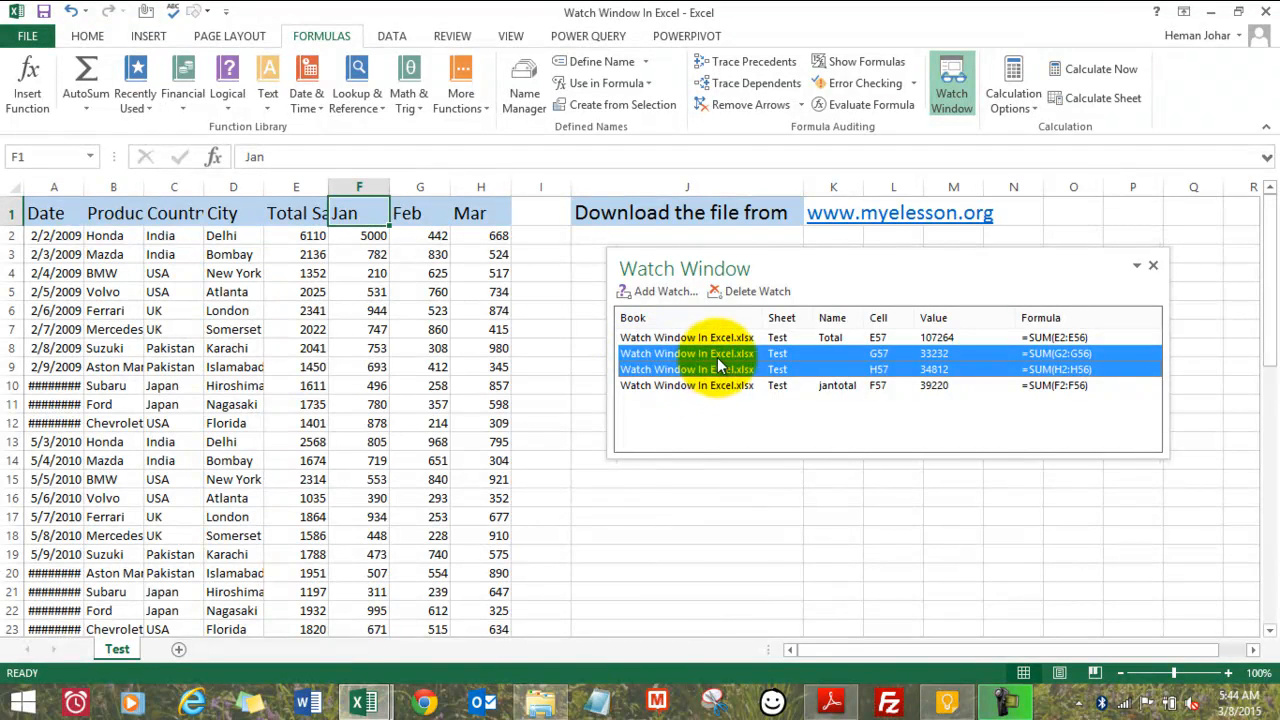
- Delete the G57 and H57 watches, keeping only Total E57 and jantotal F57
click(747, 291)
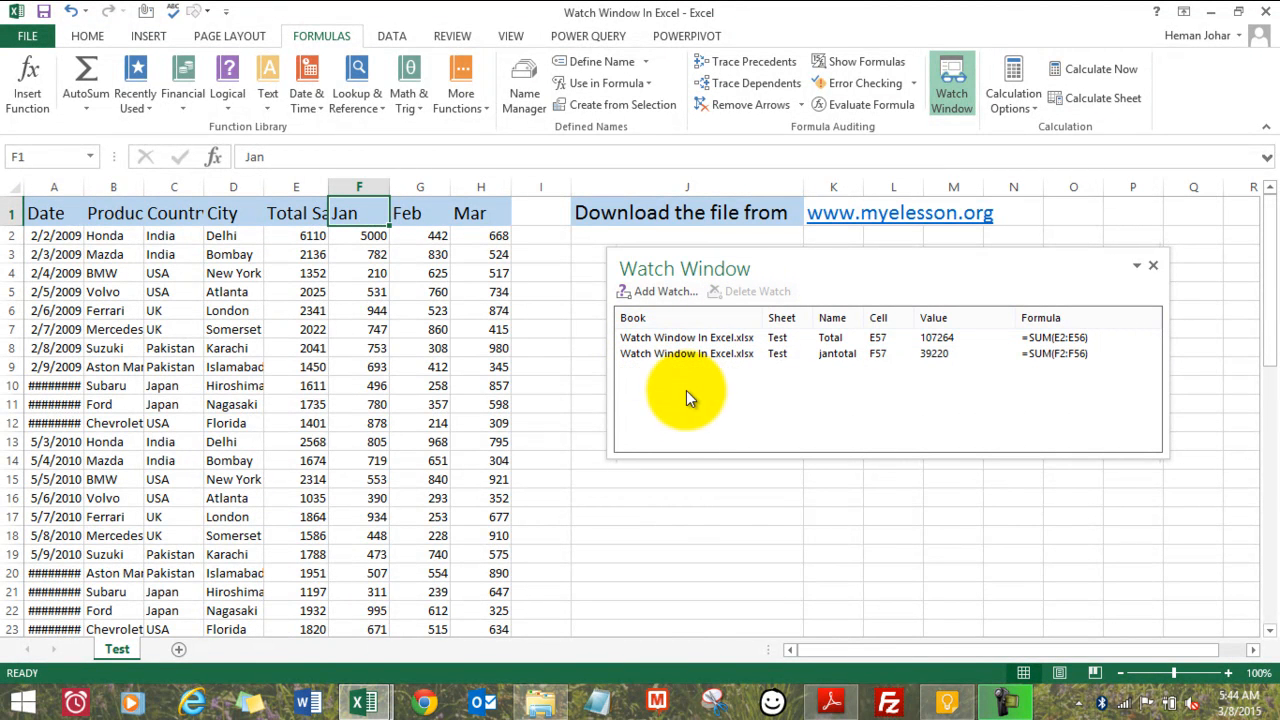
mouse_move(663, 291)
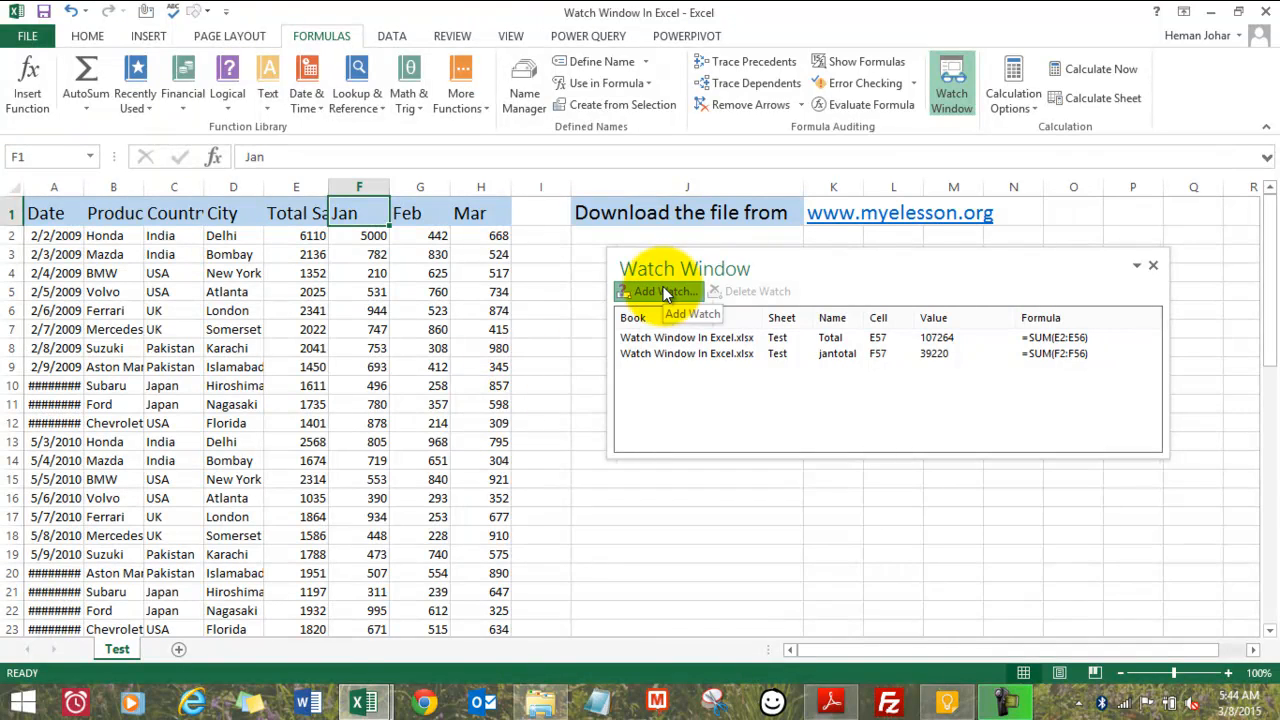
- Add a watch on G57 (=SUM(G2:G56), 33232), then select the February value in G47
click(658, 291)
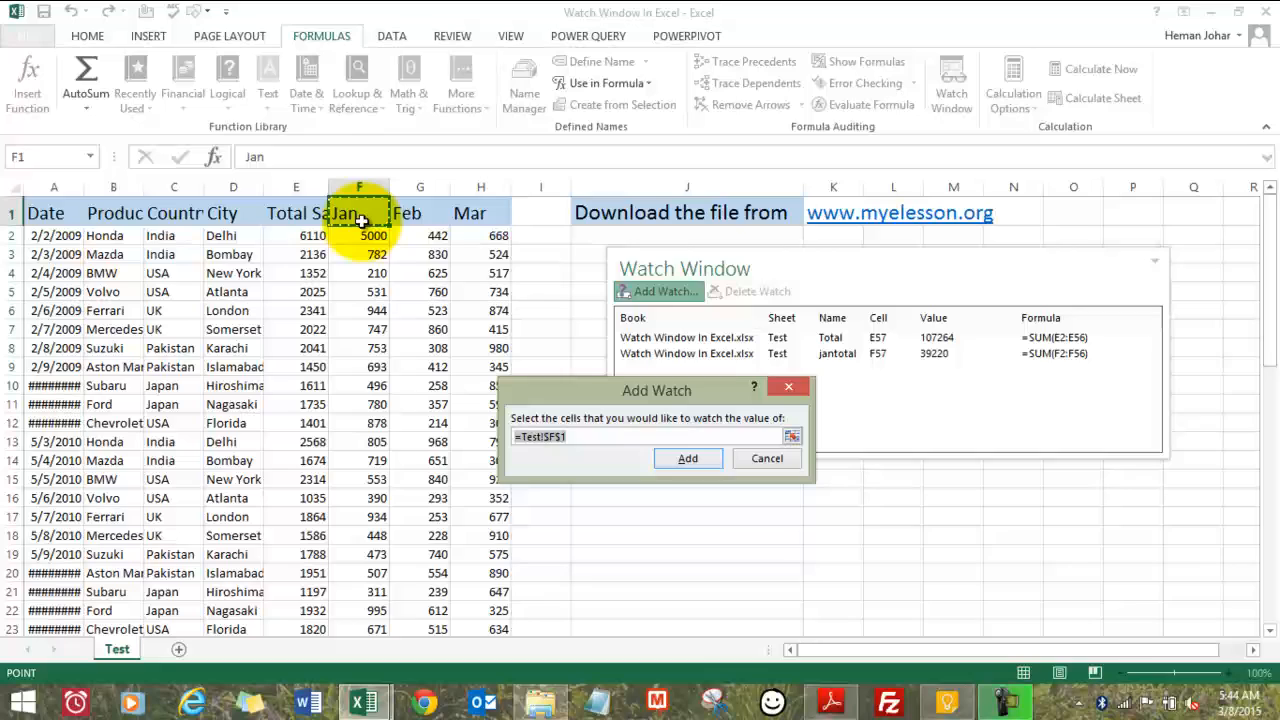
click(359, 291)
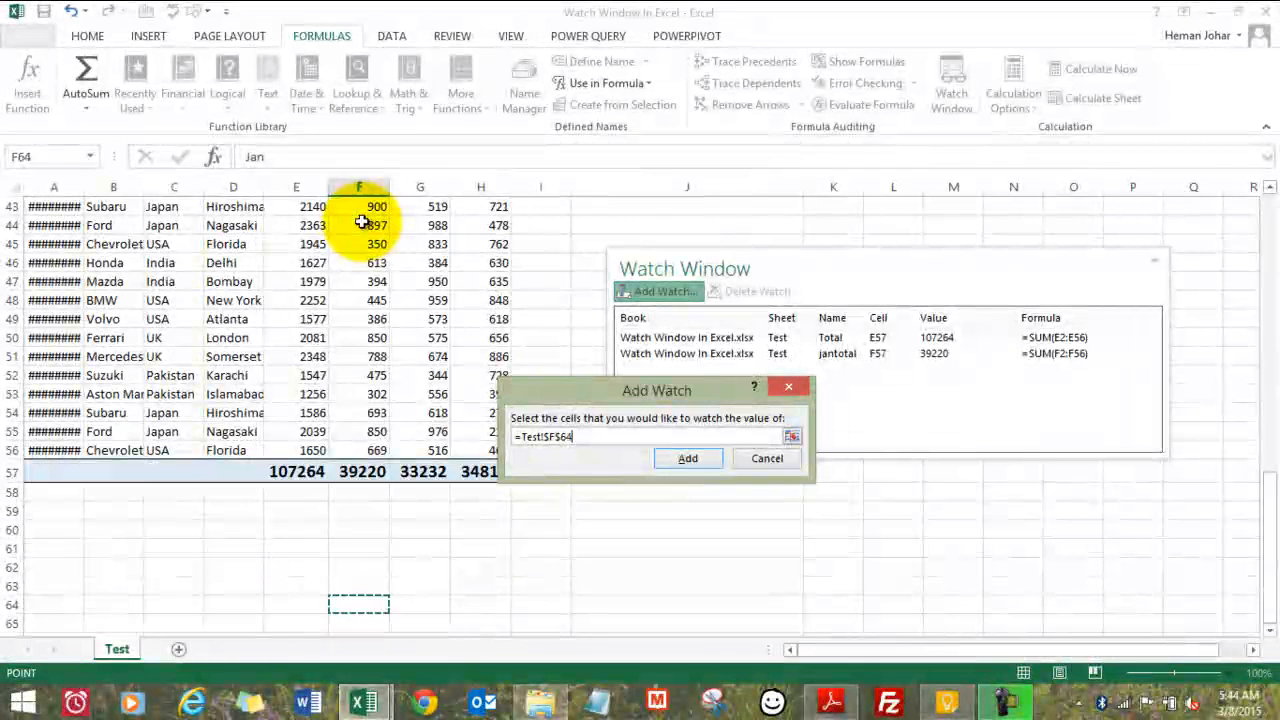
click(360, 471)
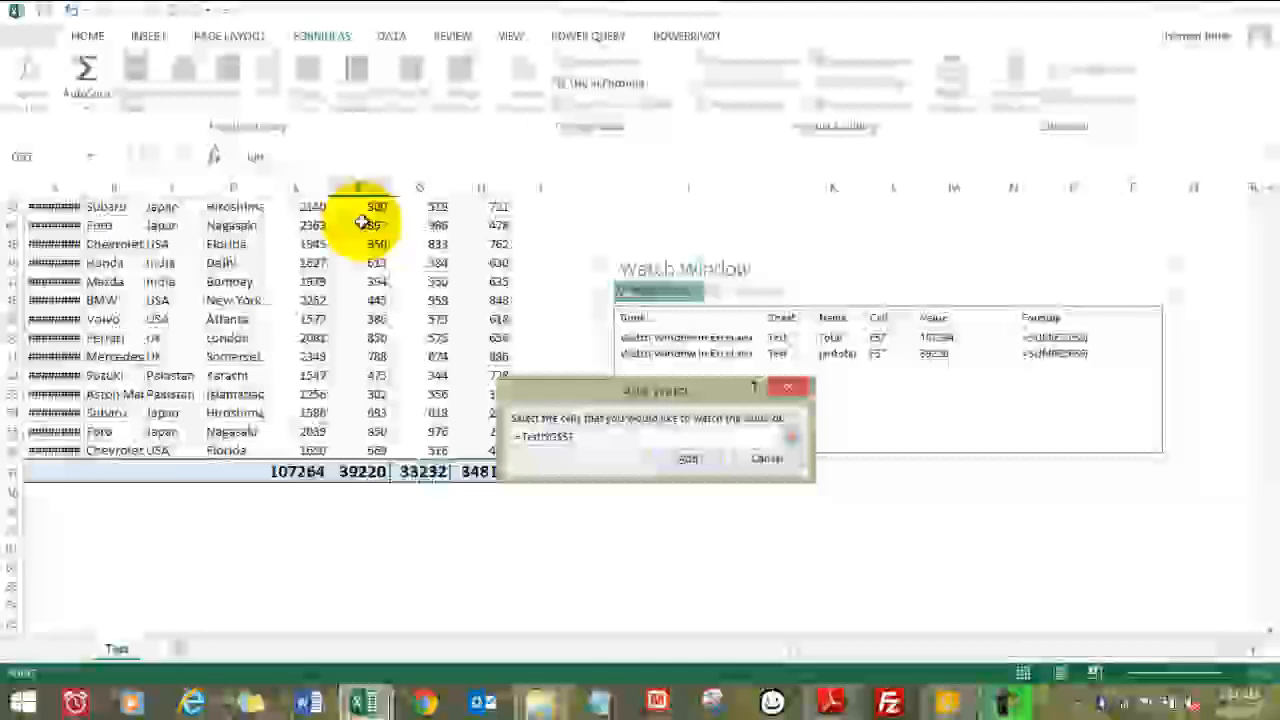
click(687, 458)
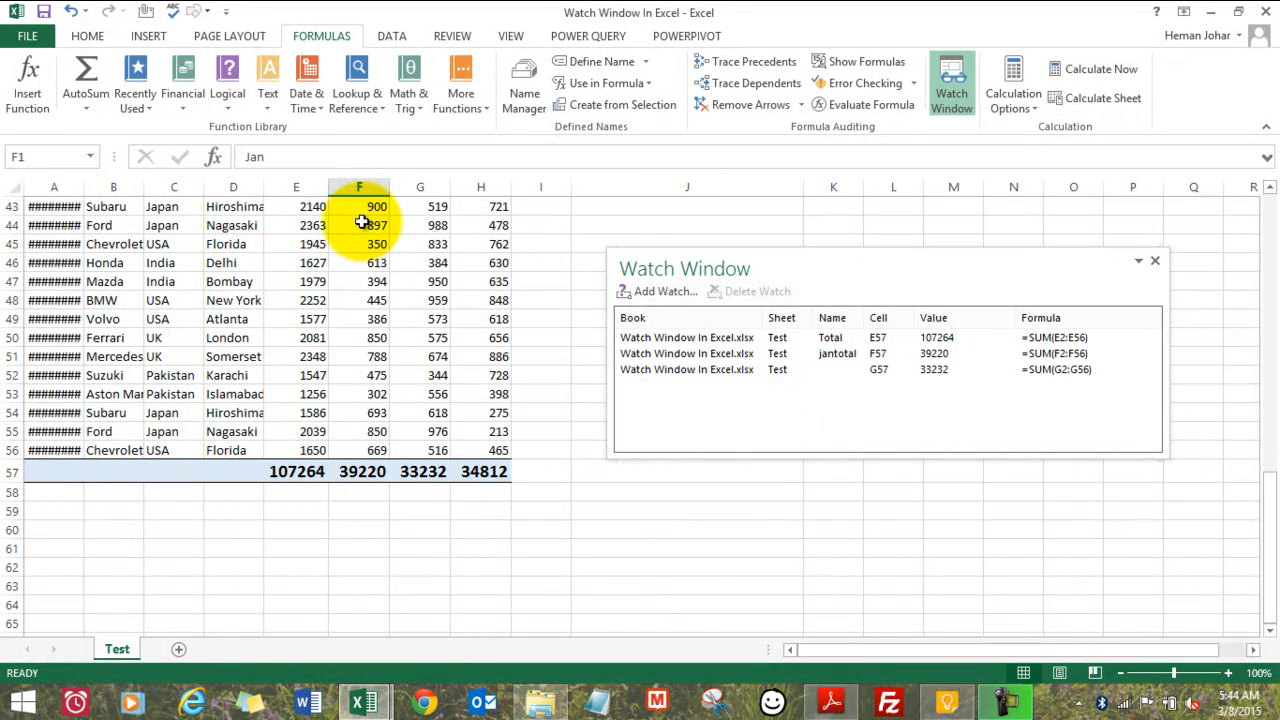
mouse_move(810, 378)
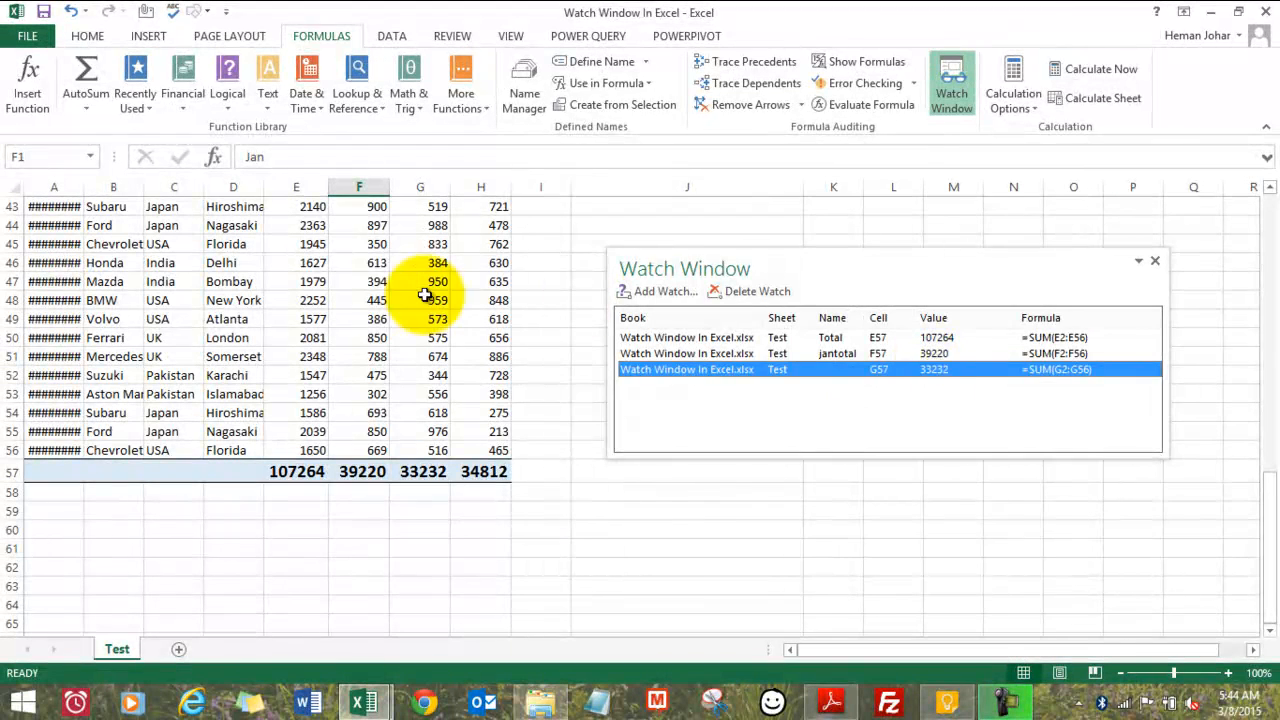
click(420, 281)
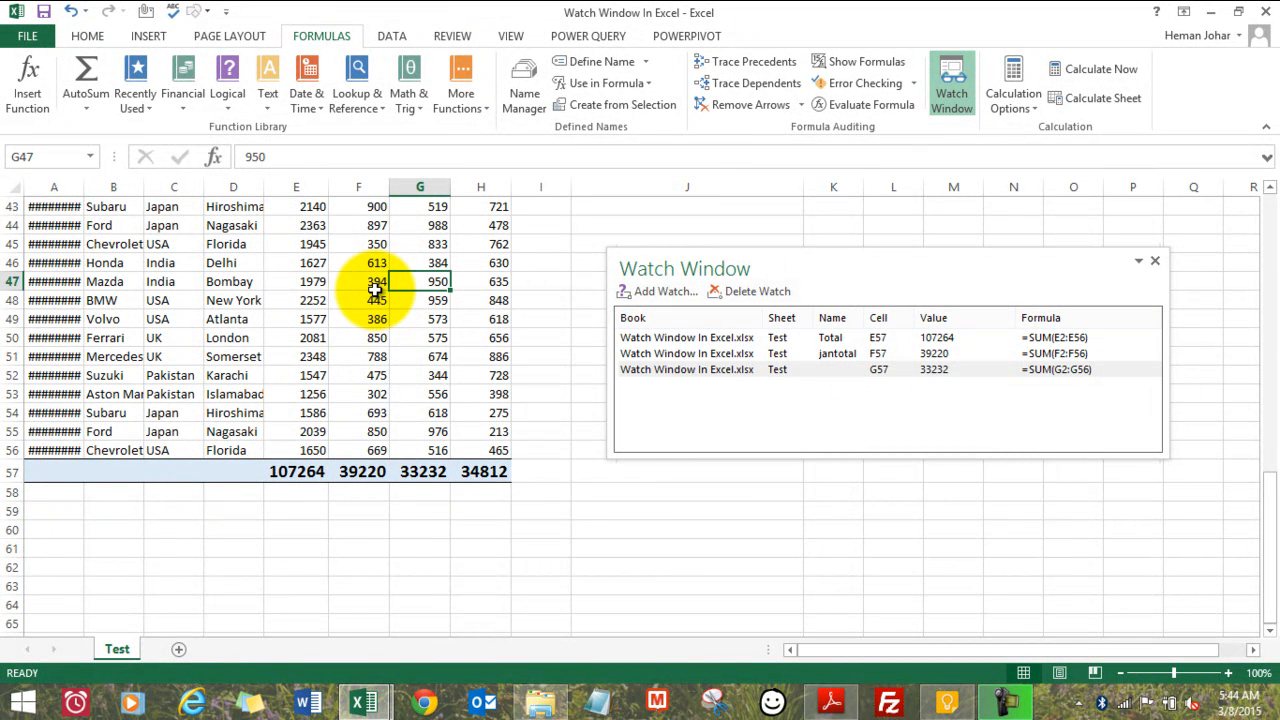
- Enter 9000 in G47, updating the watched Total to 115314 and G57 to 41282
text(9000)
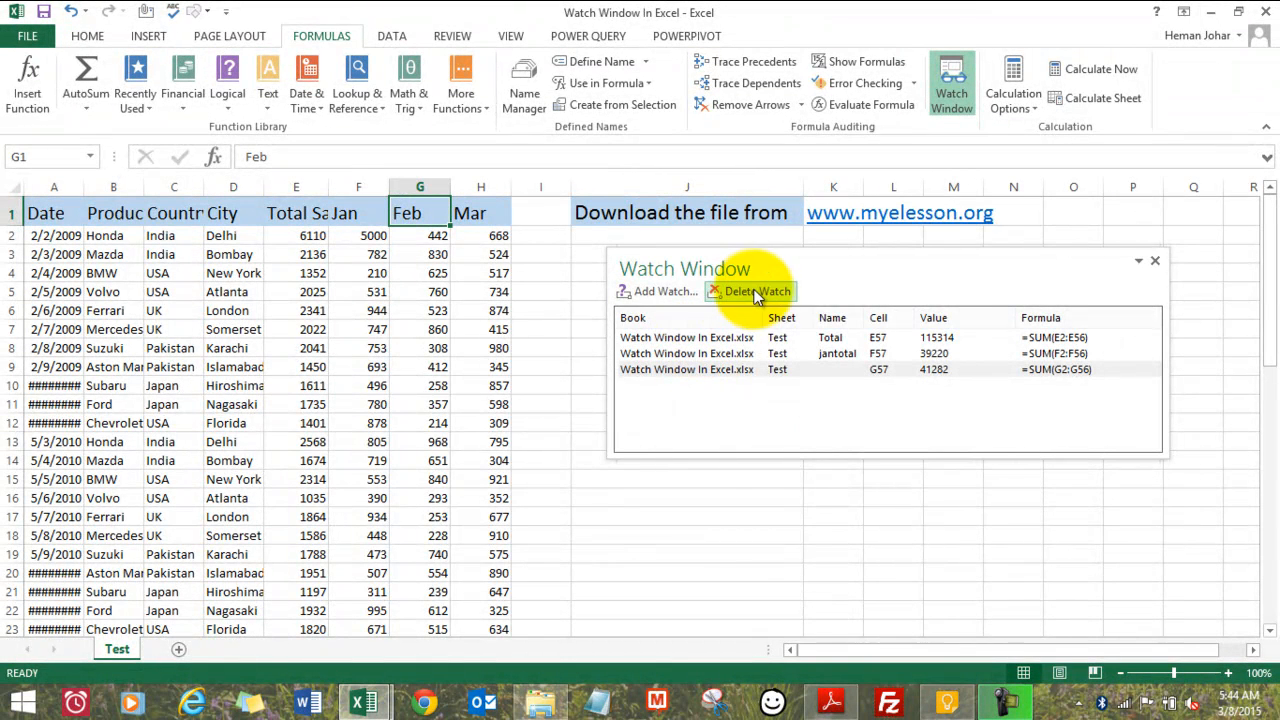
mouse_move(1147, 265)
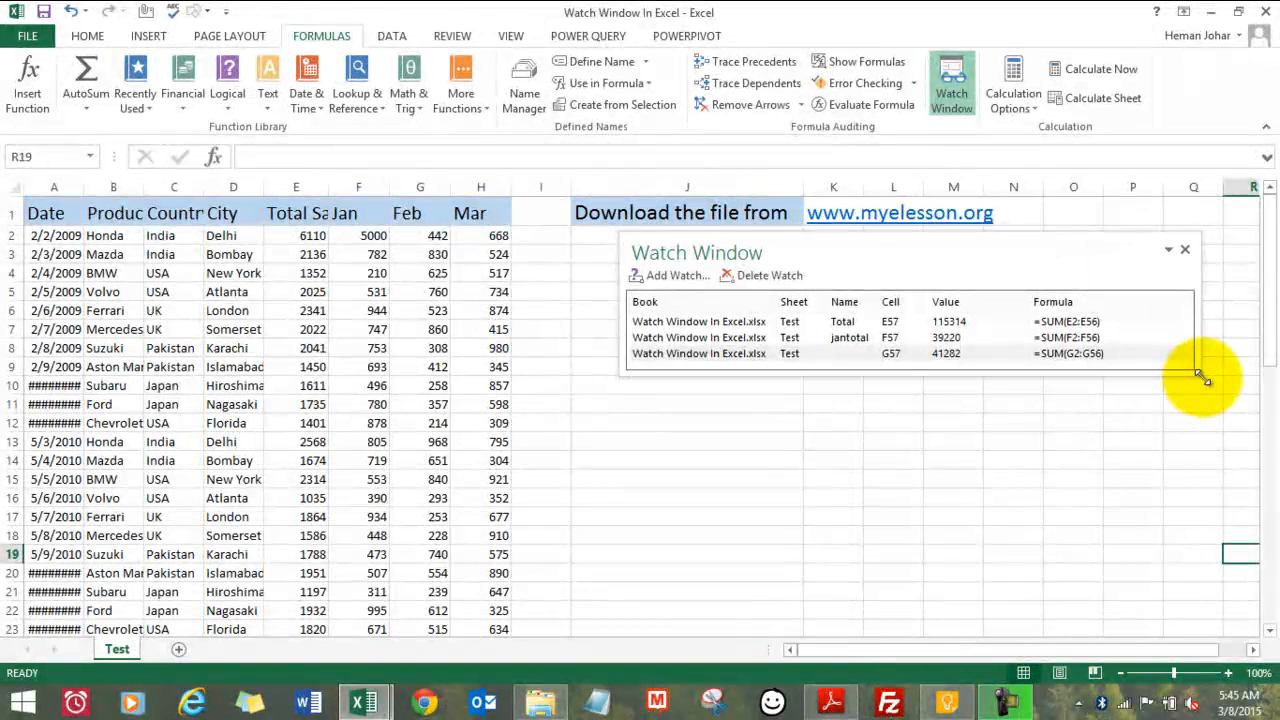
click(1073, 422)
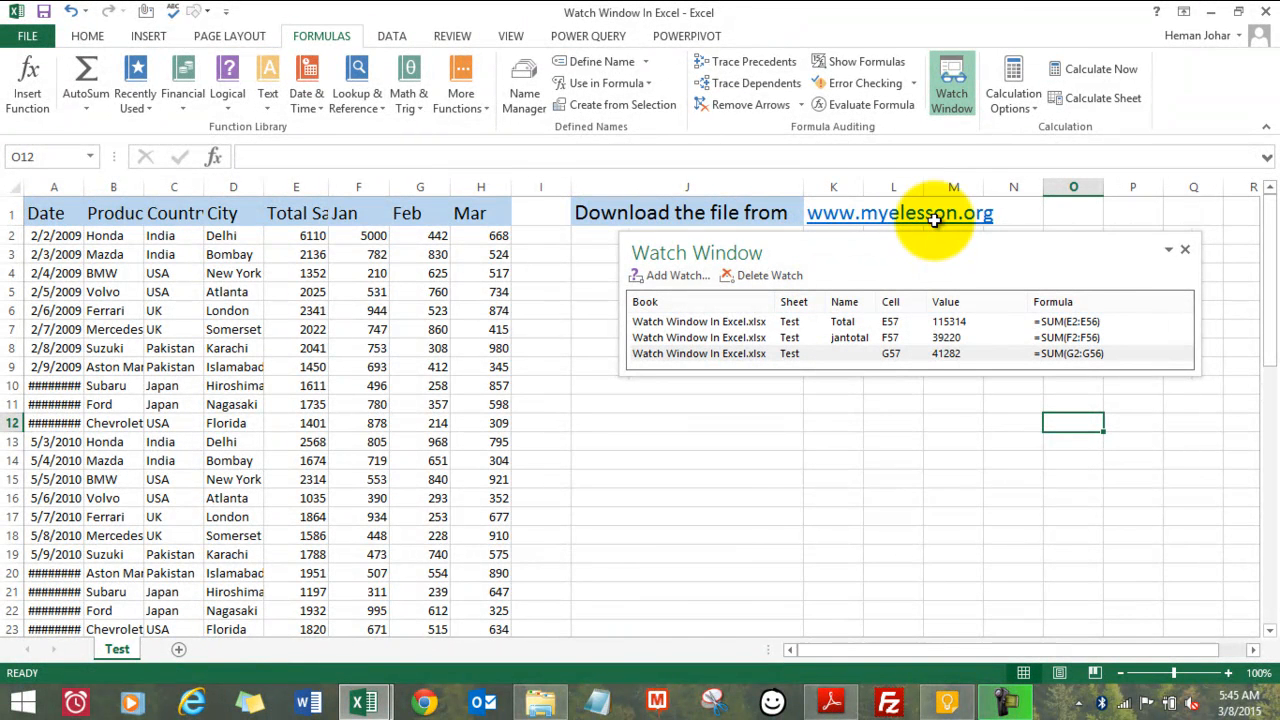
mouse_move(713, 517)
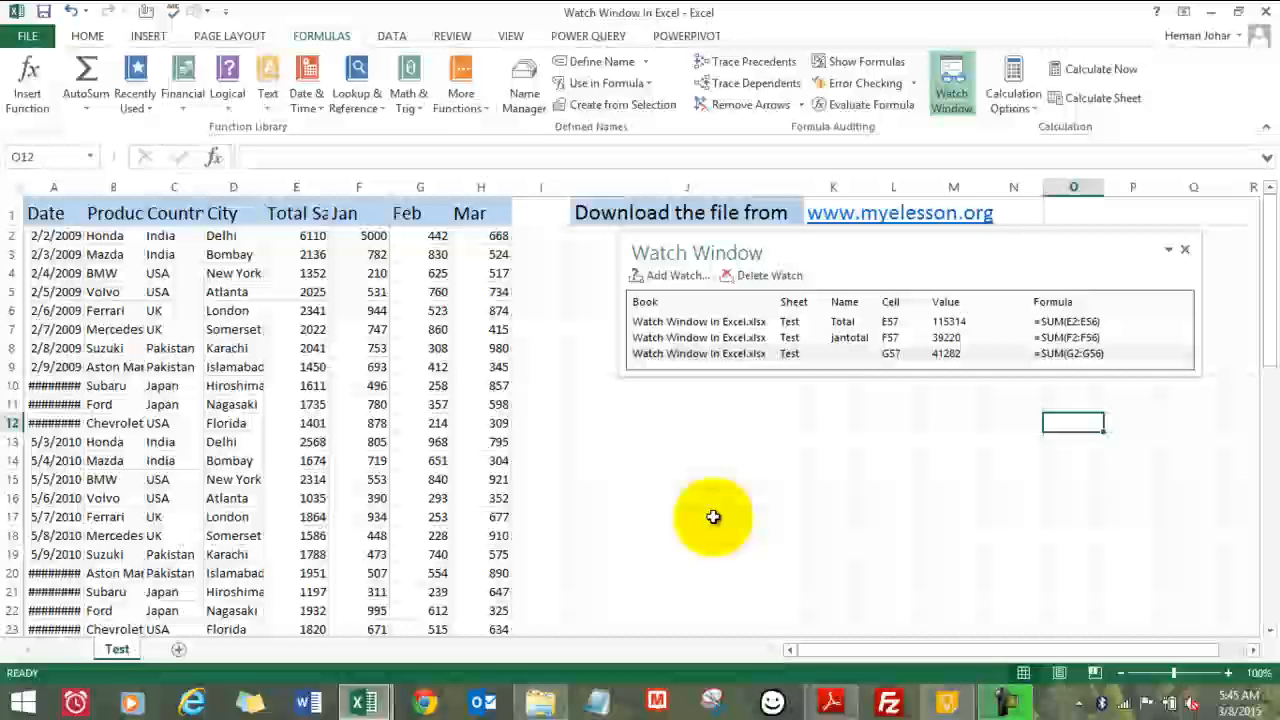
click(843, 321)
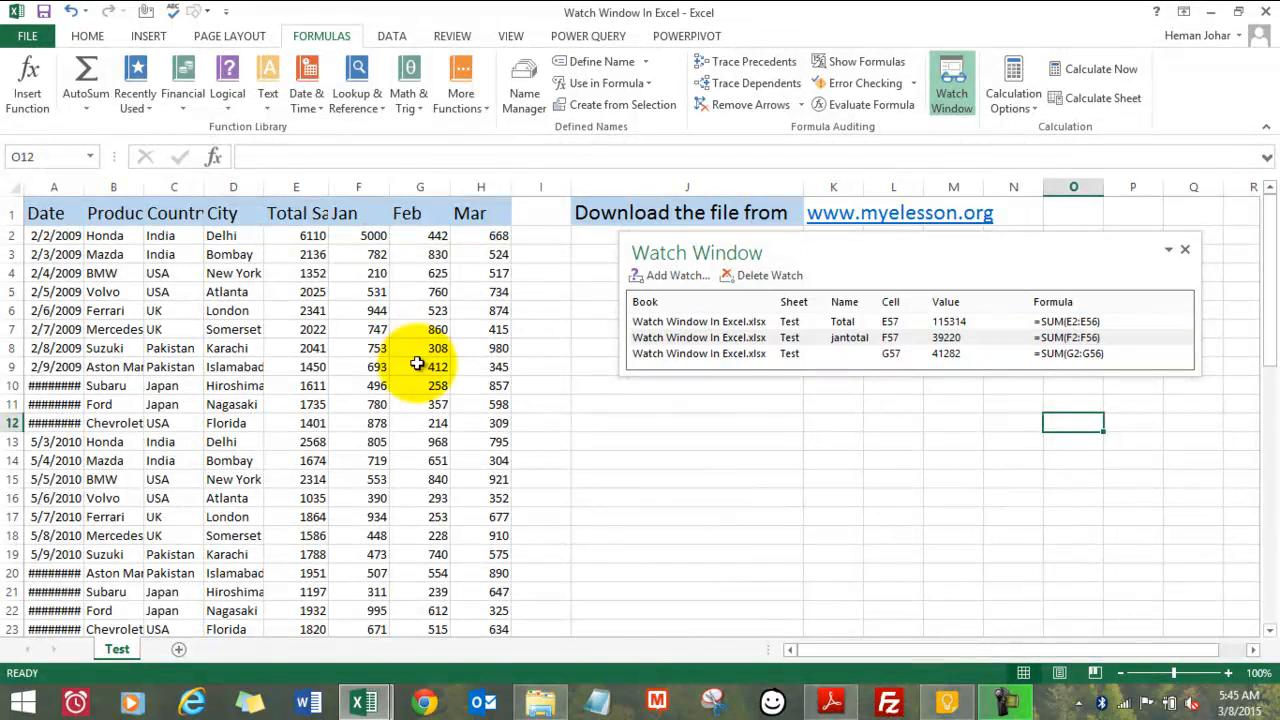
- Select the February total cell G57 to name it febtotal
click(420, 385)
text(febtotal)
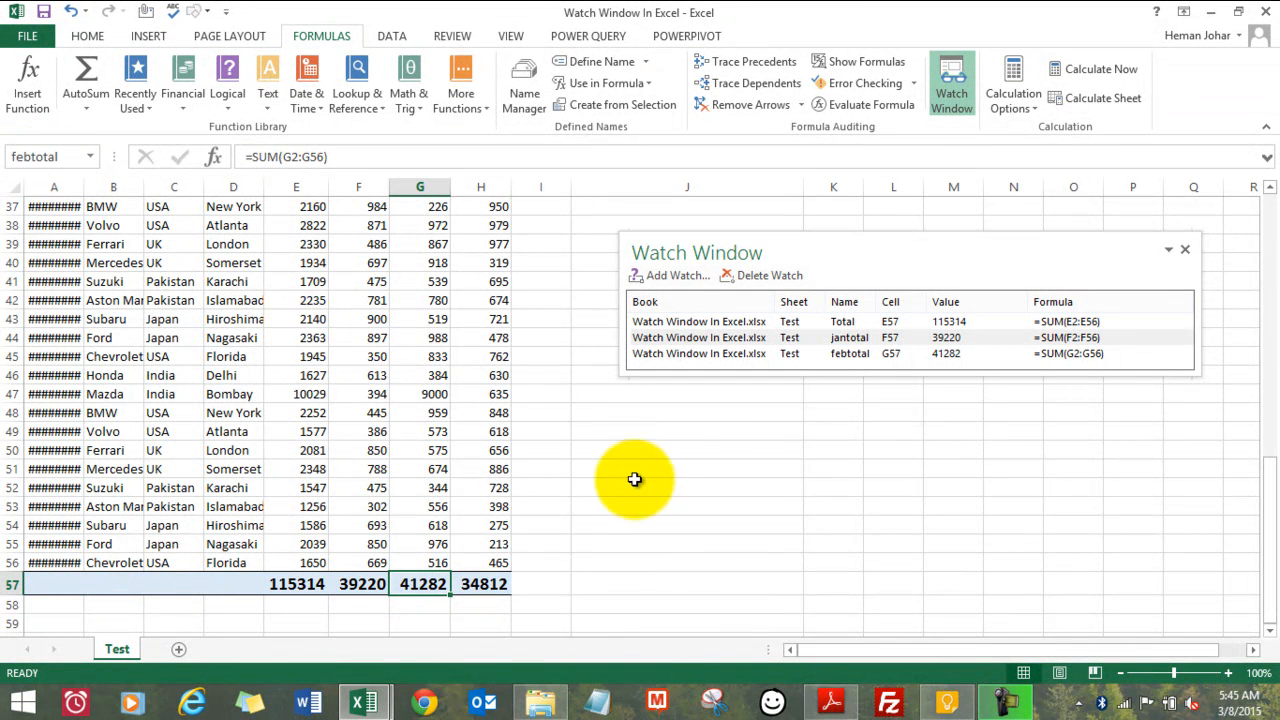
mouse_move(245, 300)
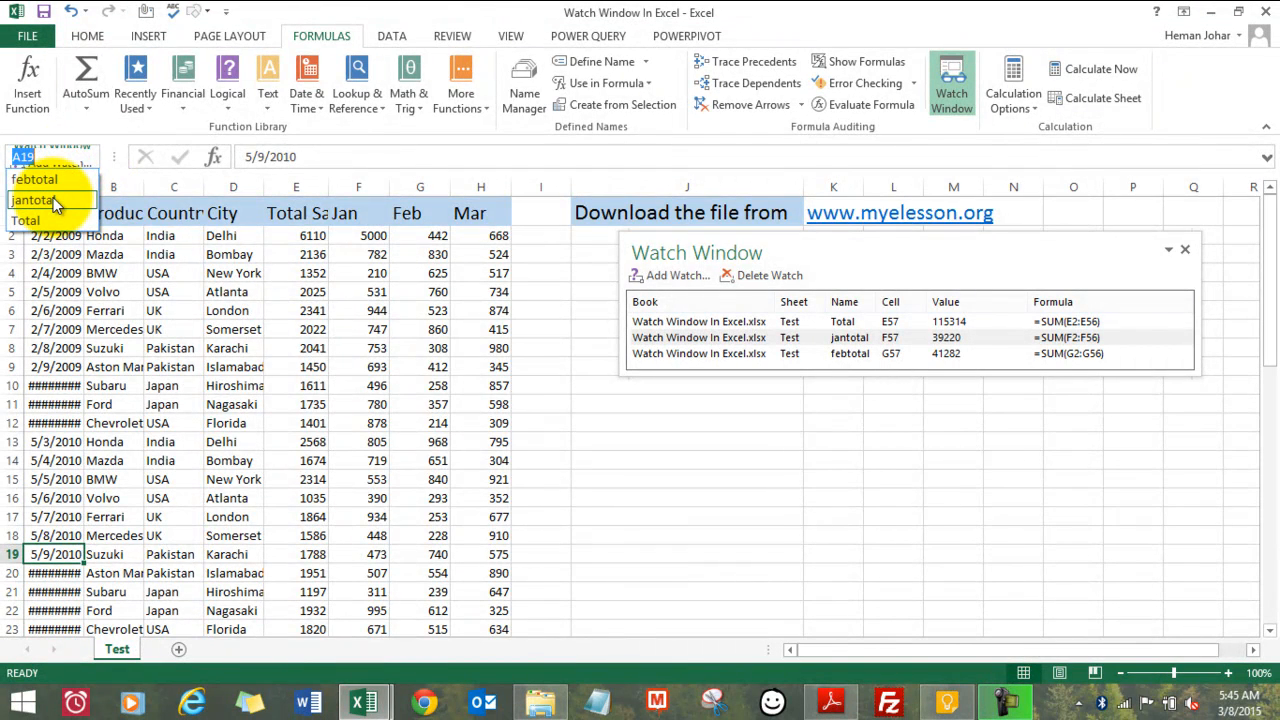
- Jump to the jantotal cell F57 and move the Watch Window slightly left and down
click(33, 200)
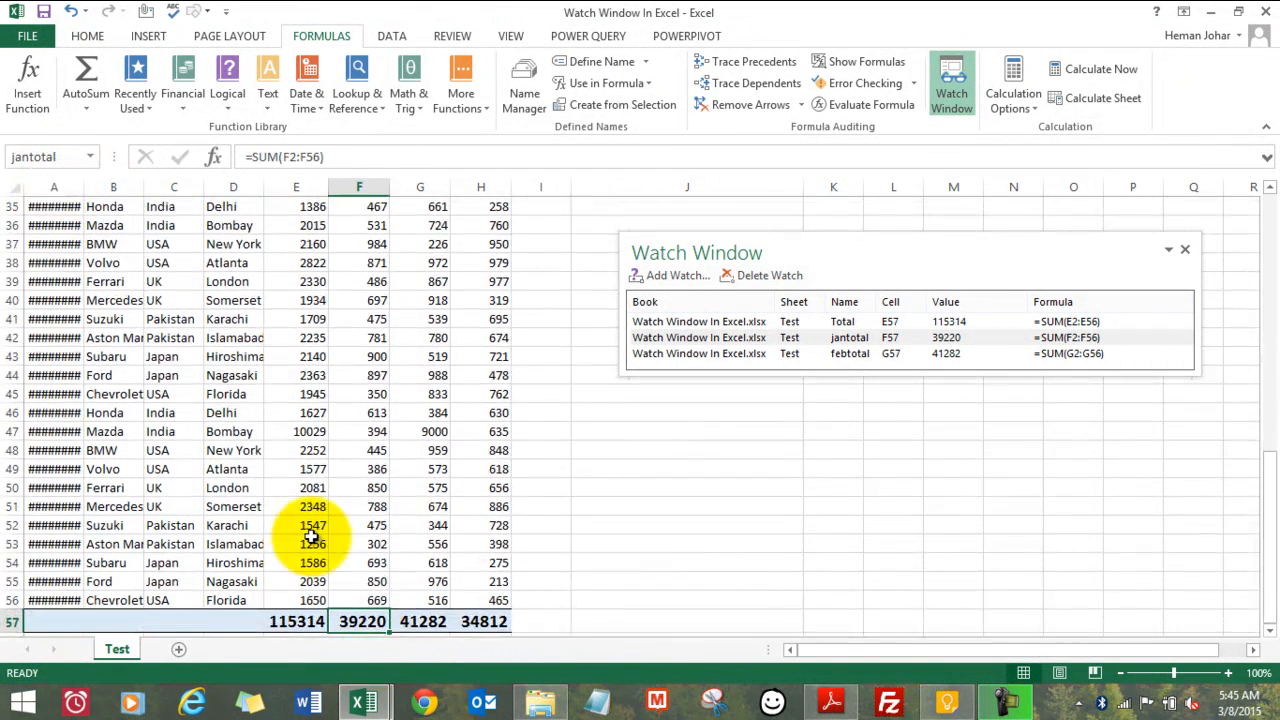
click(617, 502)
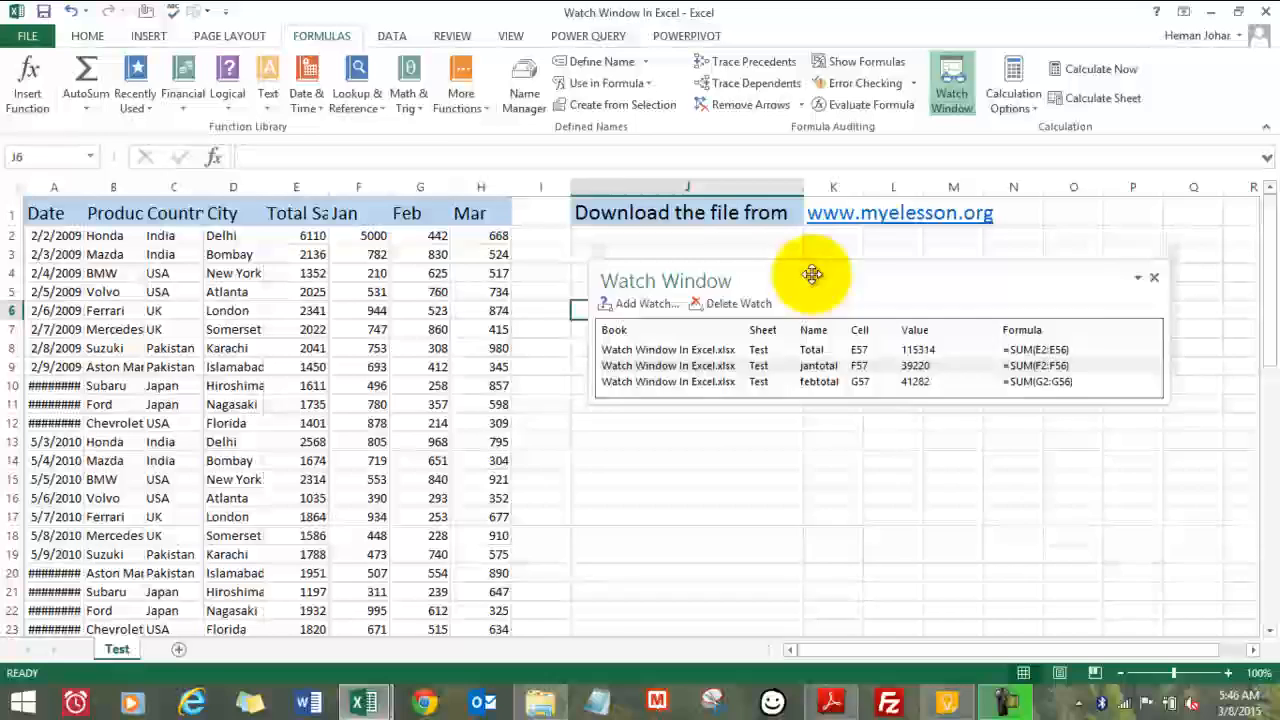
drag(811, 275, 801, 281)
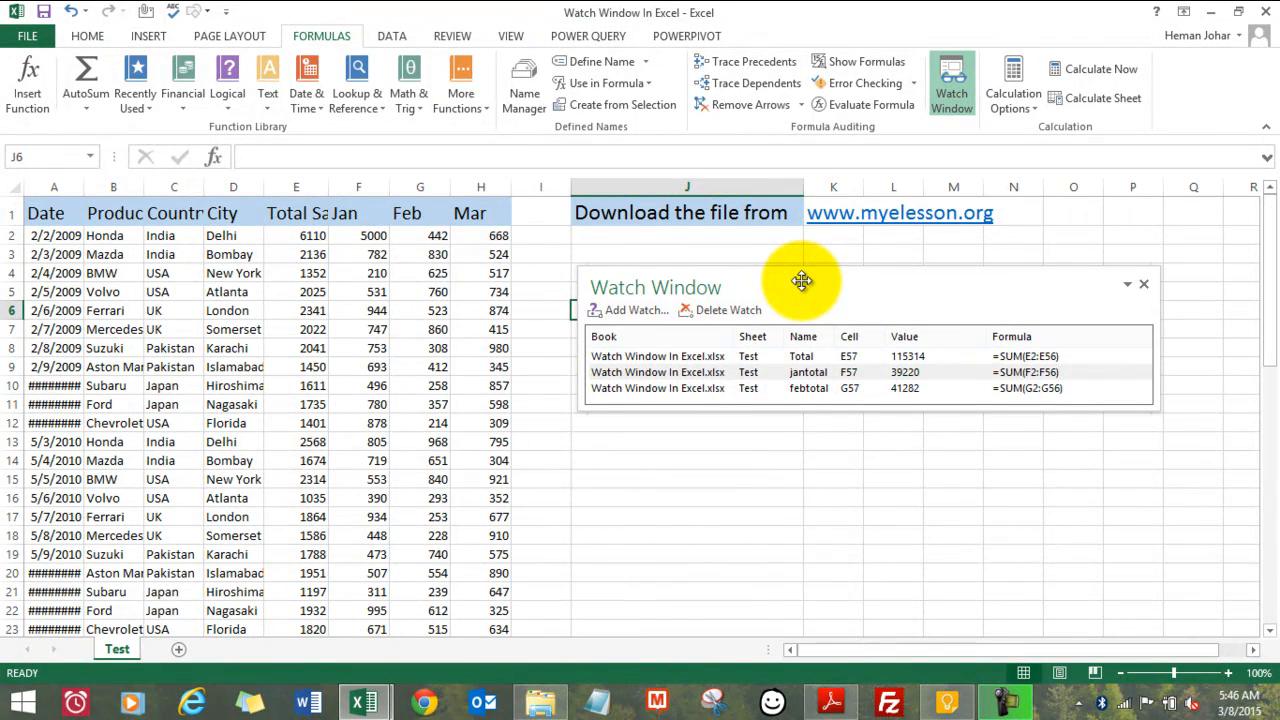